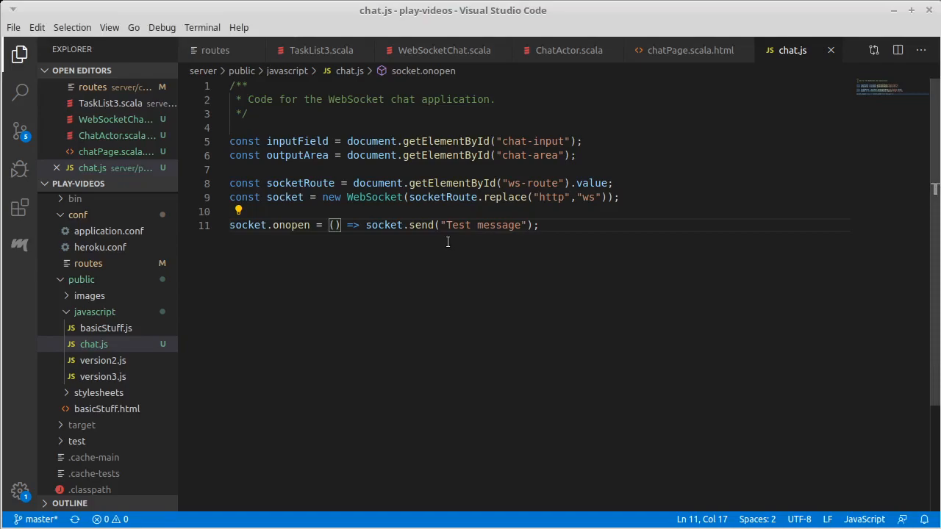
mouse_move(359, 242)
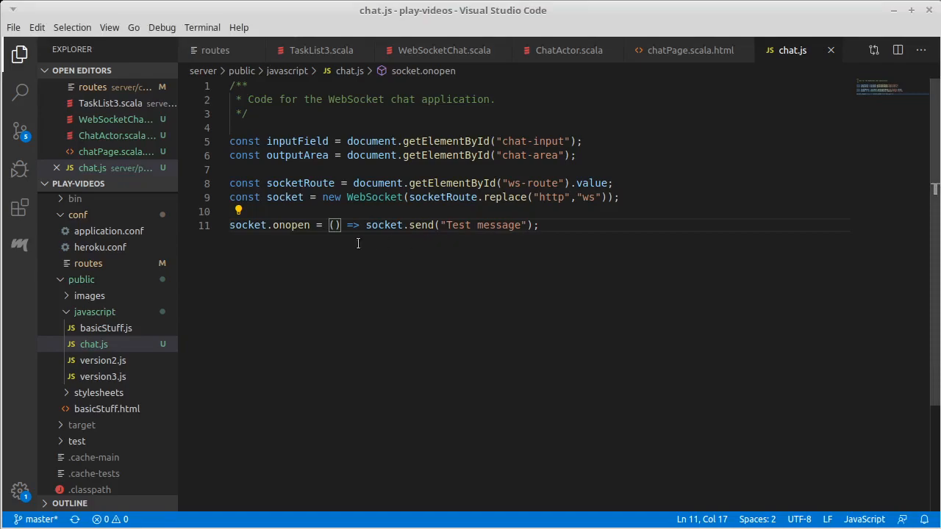
mouse_move(335, 266)
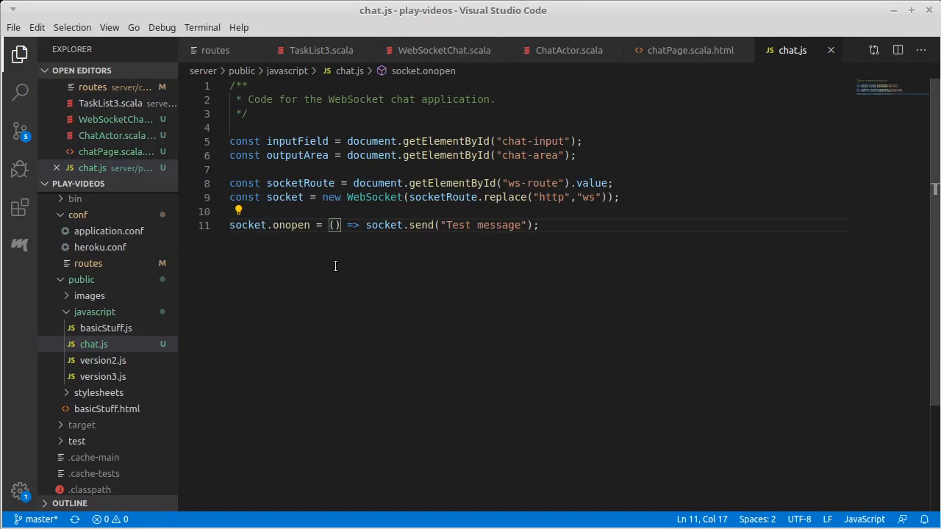
Delete the out ! "Connected" line and leftover blank line in ChatActor.scala, save, and return to chat.js.
key("BackSpace")
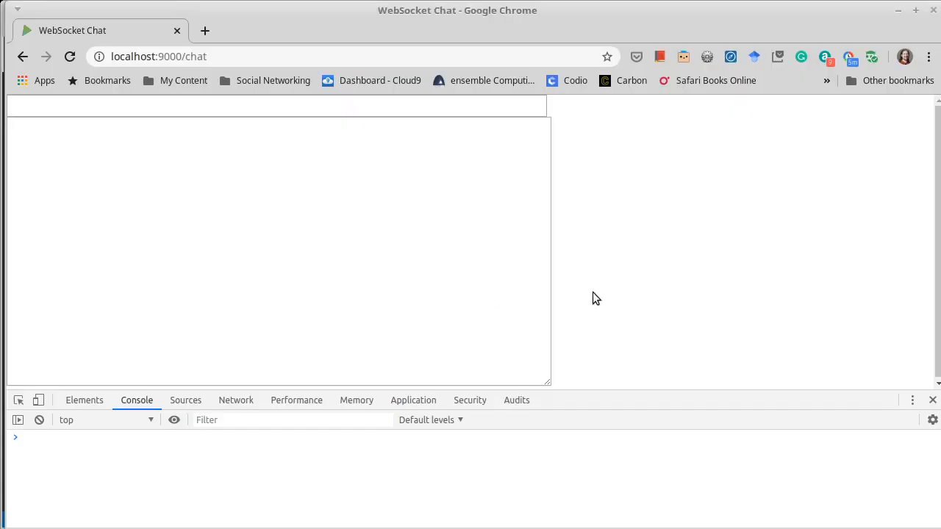
left_click(69, 56)
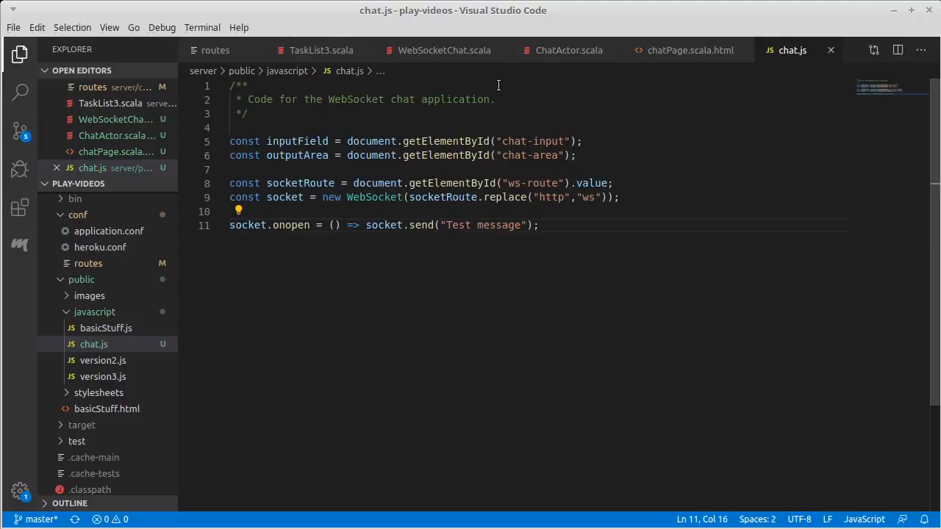
left_click(568, 50)
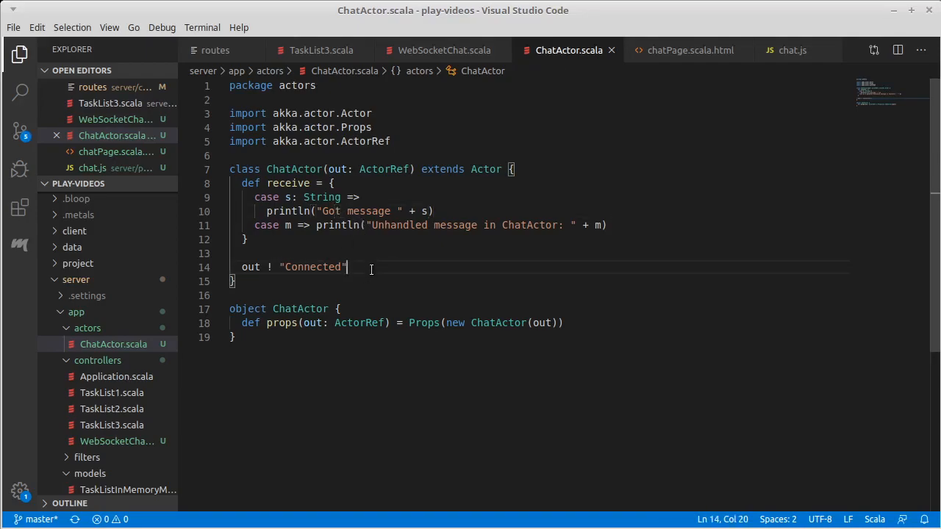
key("Backspace")
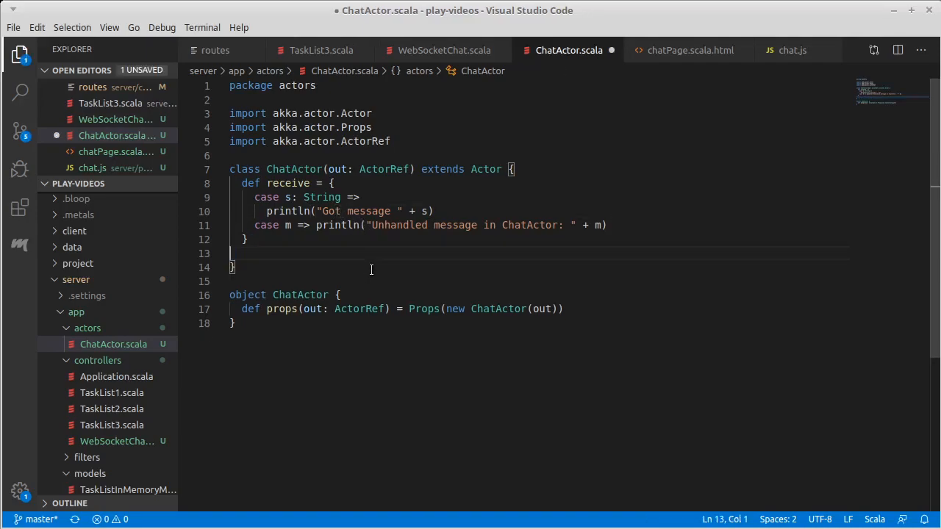
key("Ctrl+s")
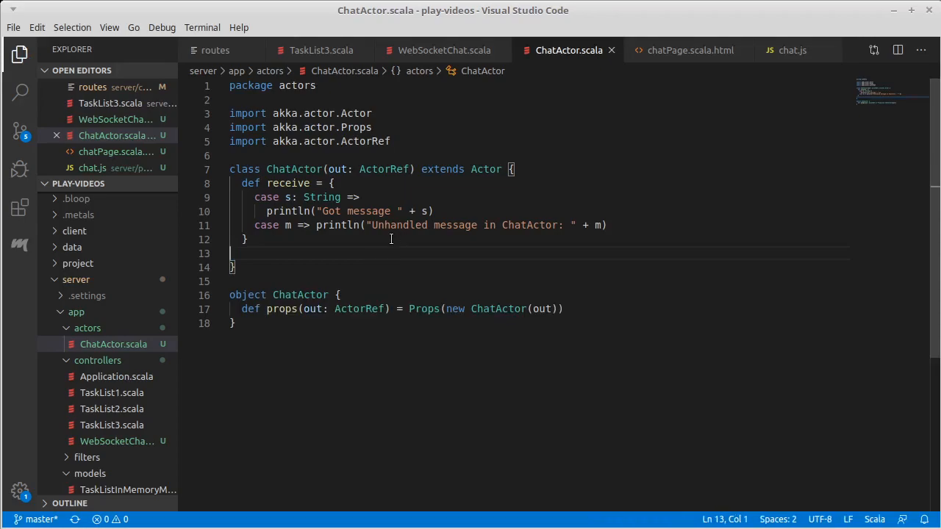
key("Backspace")
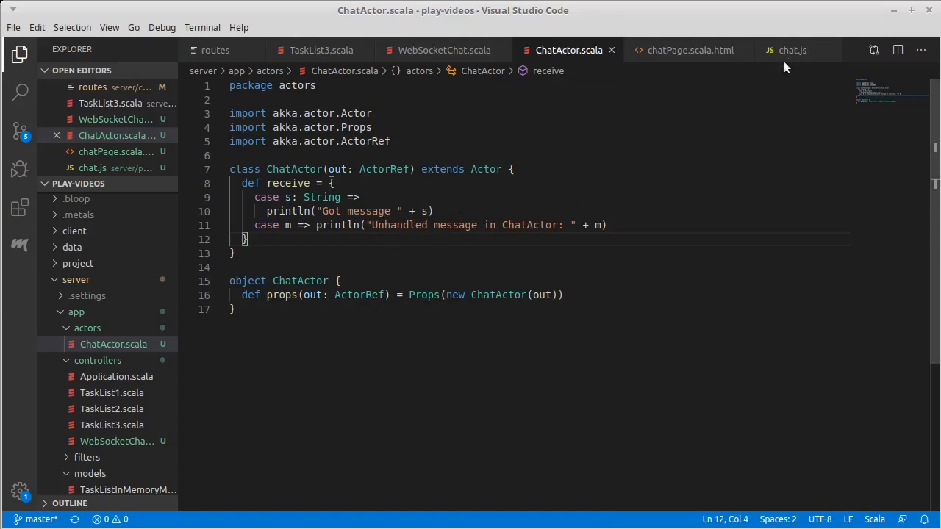
left_click(790, 50)
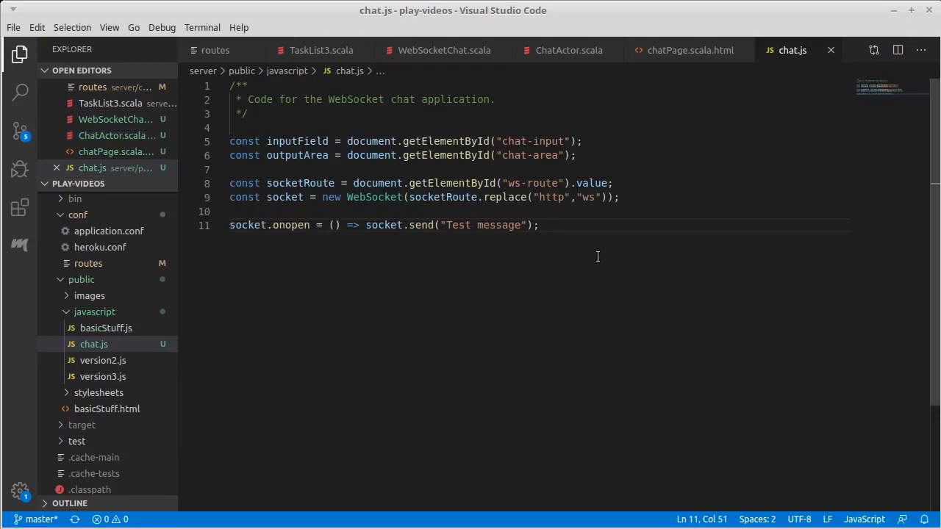
mouse_move(470, 225)
type("New user")
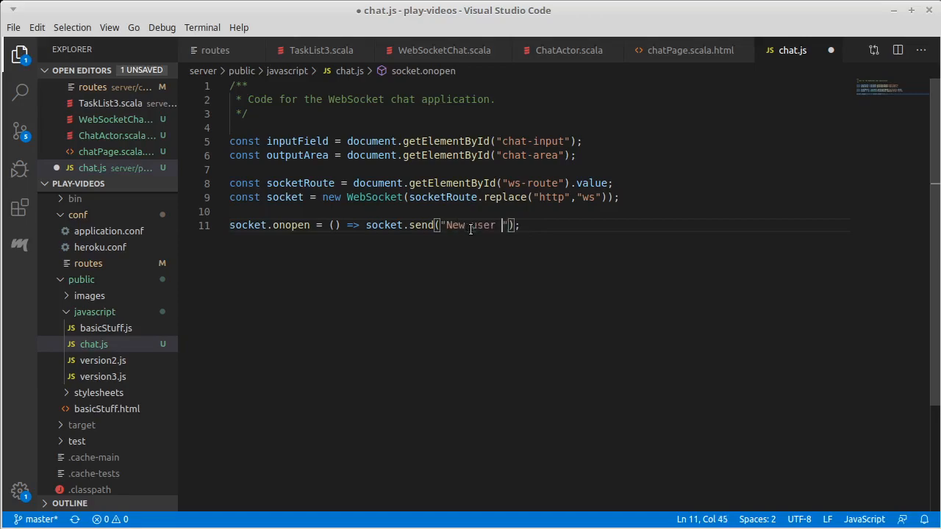
Change the onopen message to "New user connected." in chat.js and save.
type("connected")
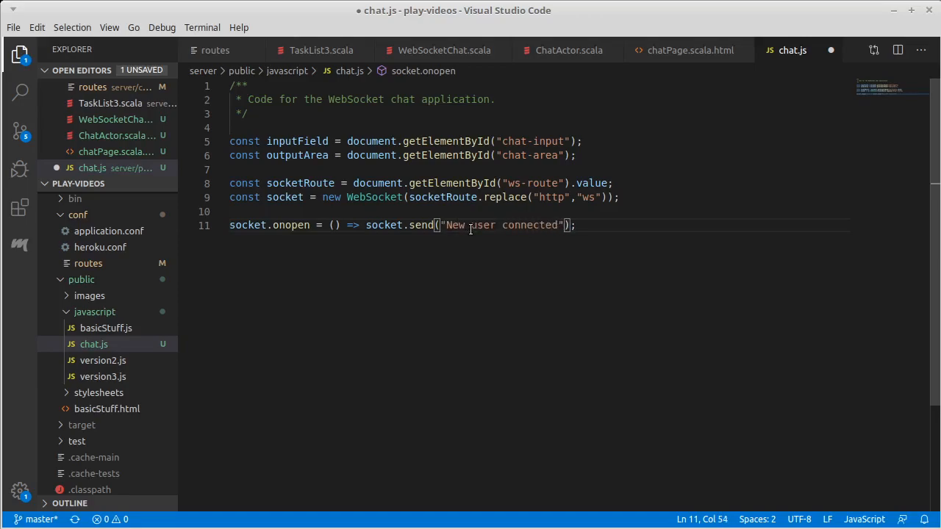
type(".")
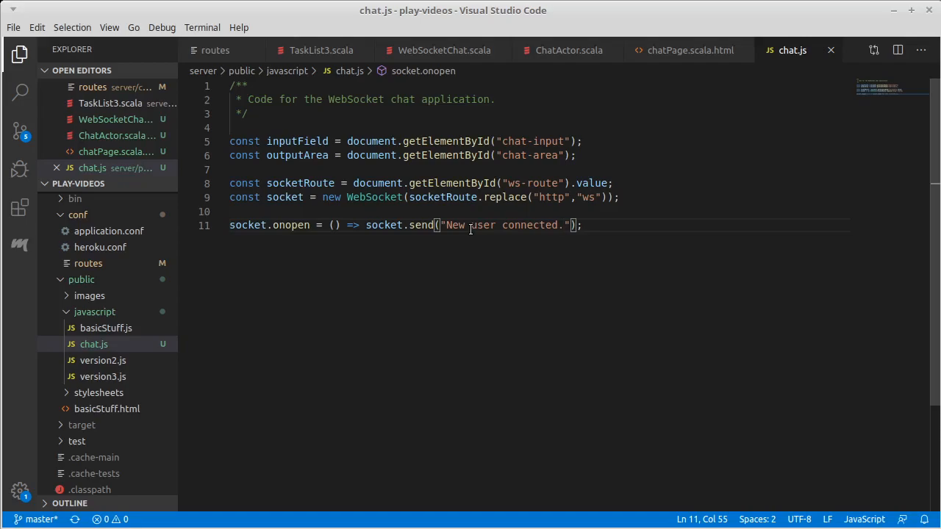
Add an input.onkeydown handler below the socket declaration that checks event.key == 'Enter'.
left_click(620, 197)
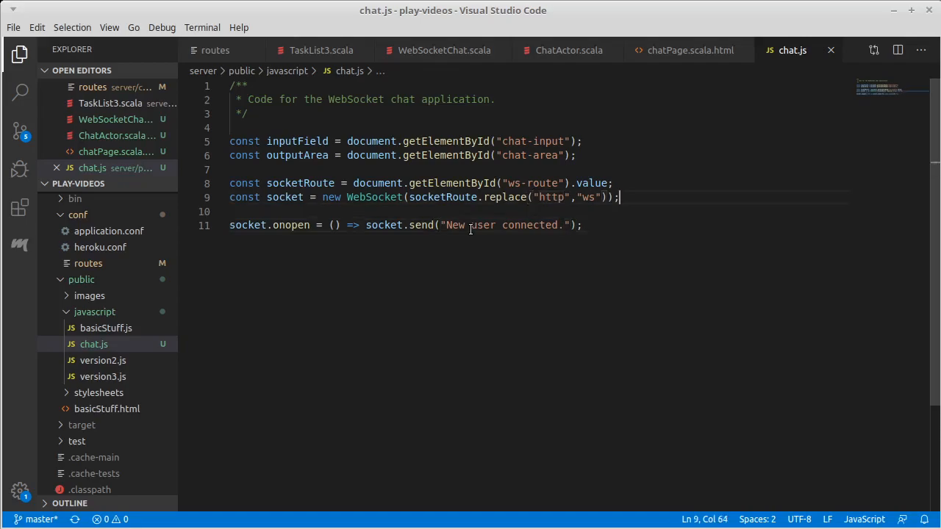
key("Enter")
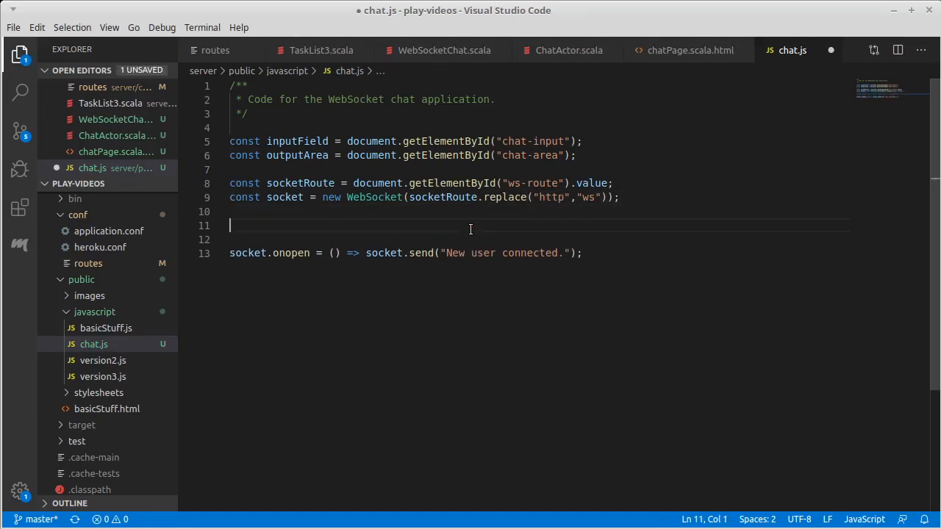
type("inputField")
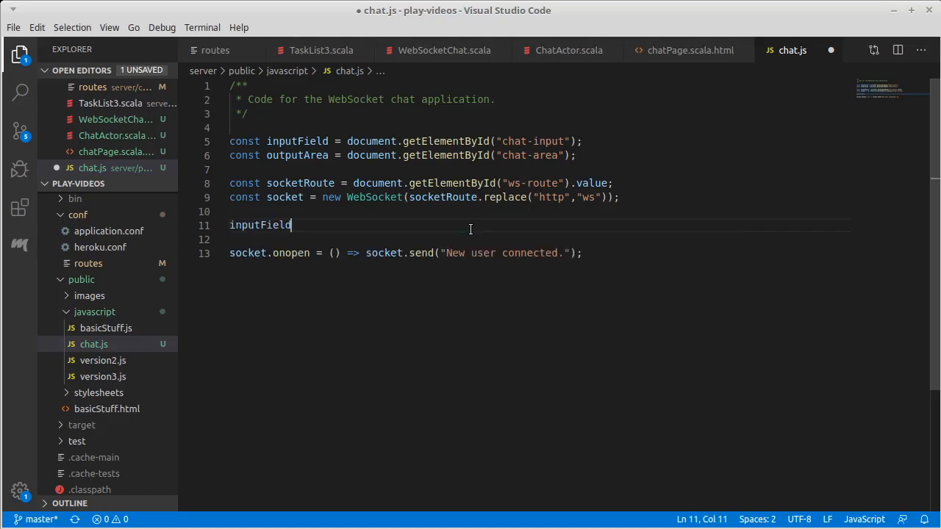
type(".on")
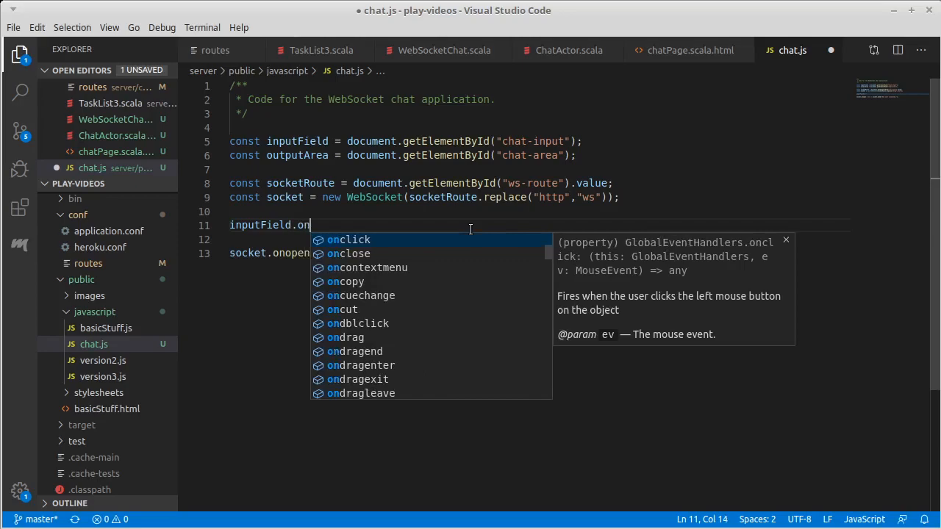
type("keydown")
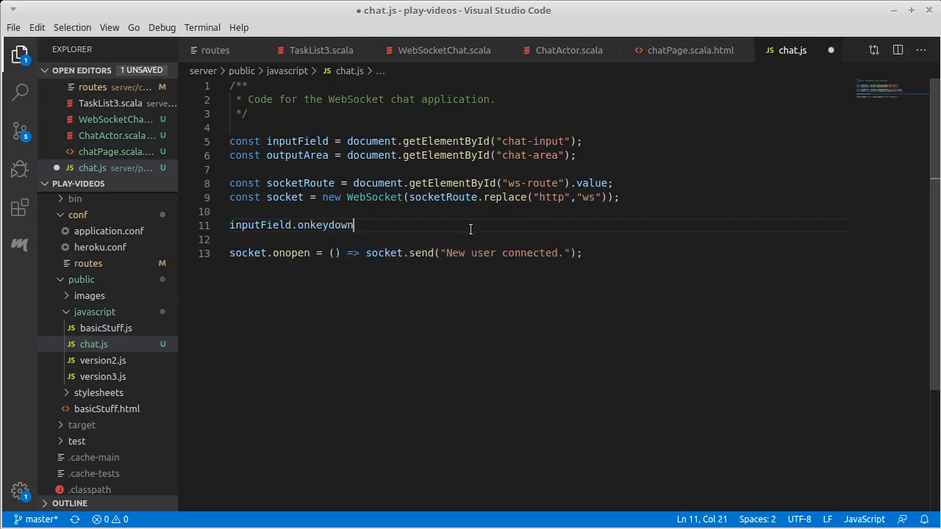
type("=")
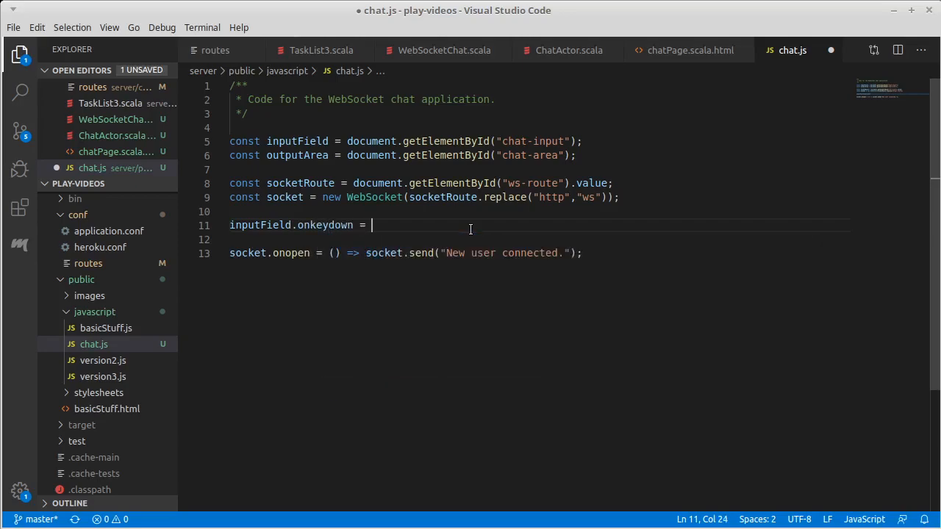
type("(event) => {")
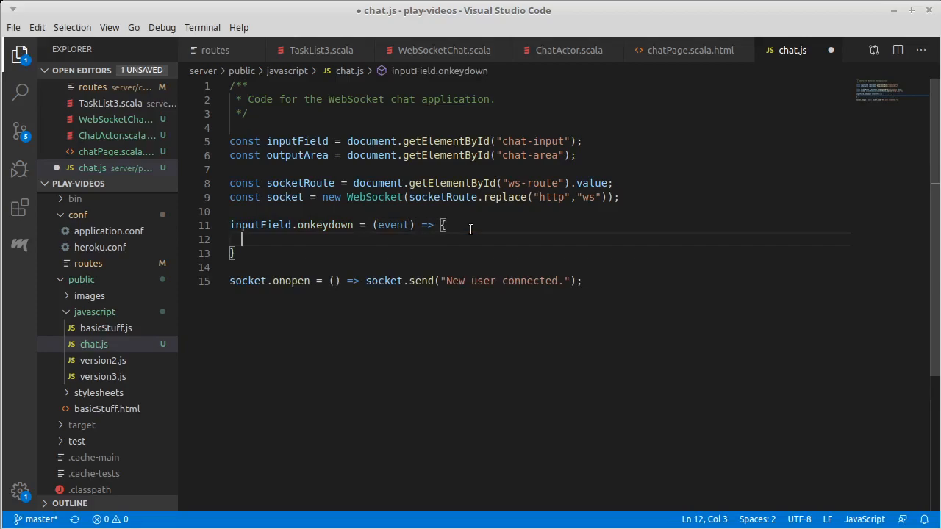
type("if(e")
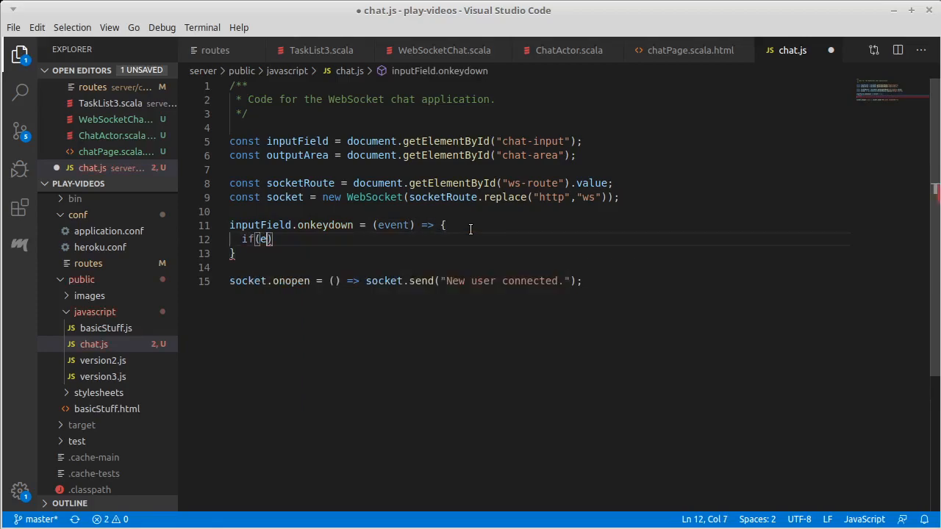
type("vent.key")
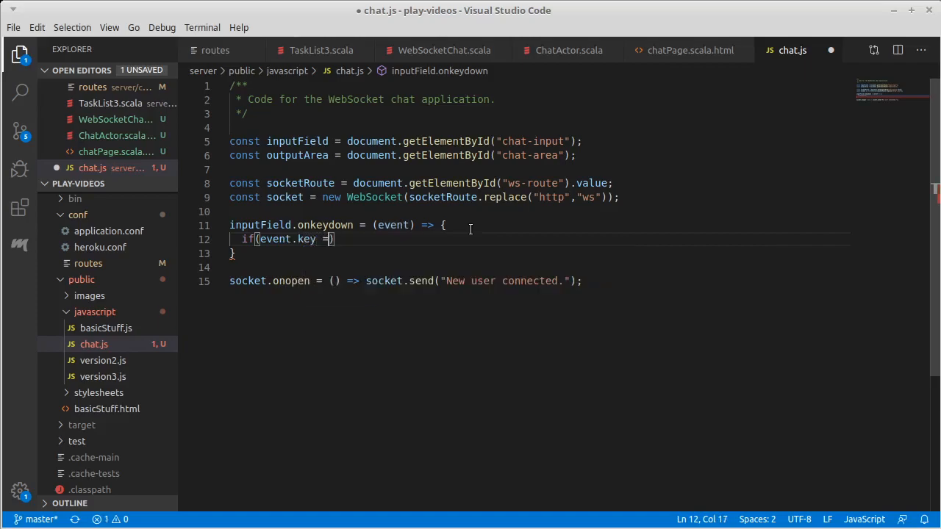
type("== ''")
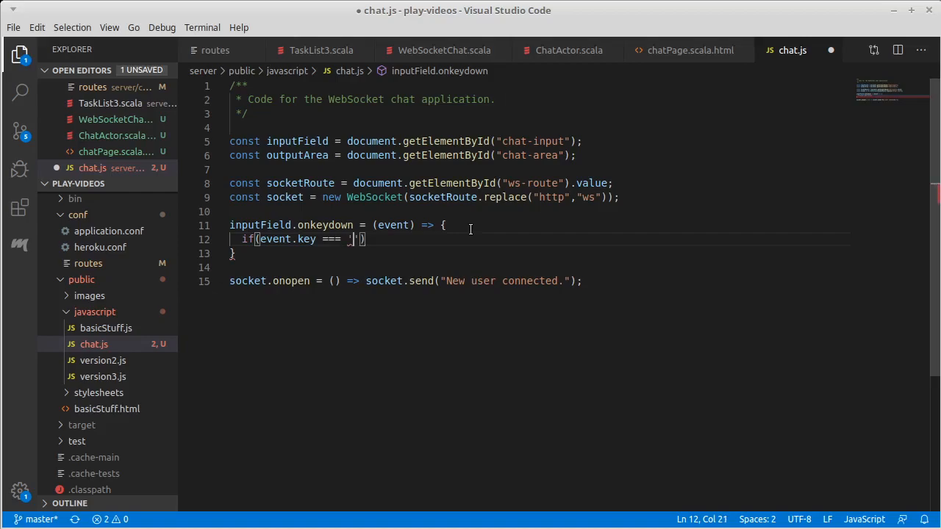
type("Enter")
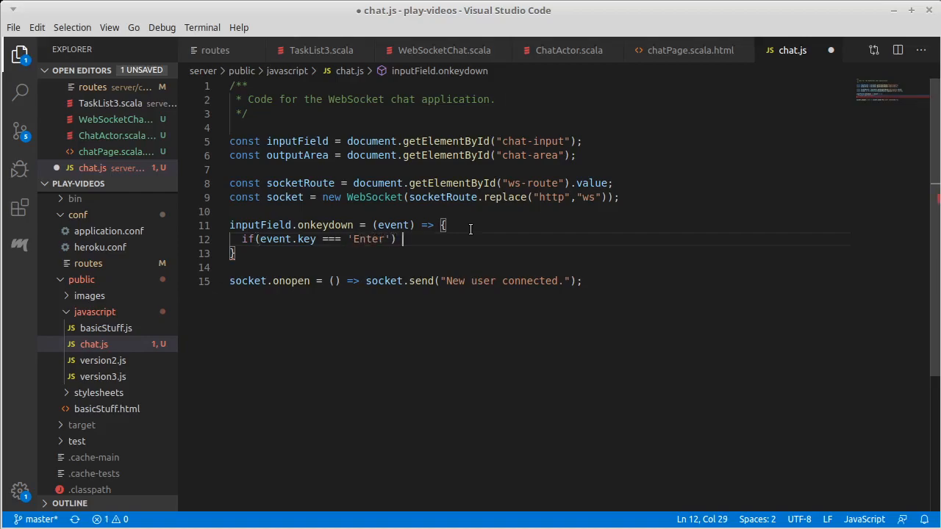
type("{")
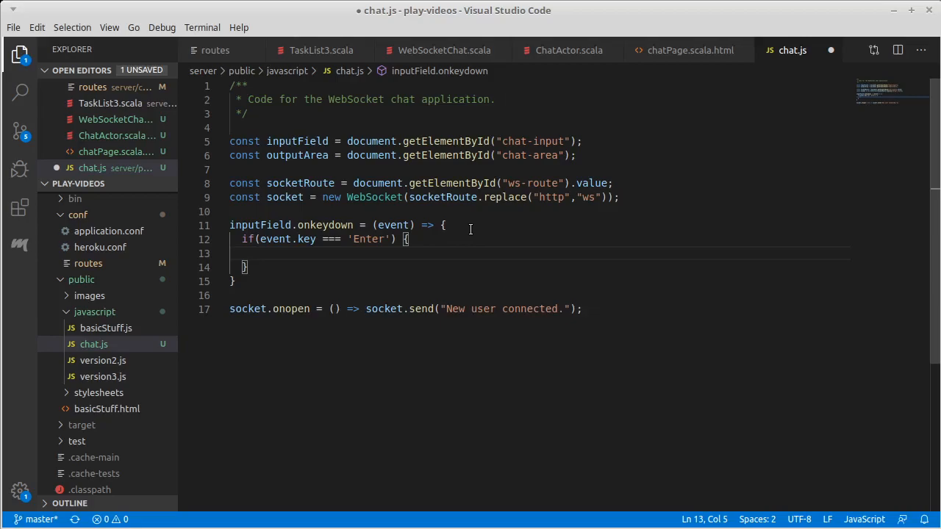
Inside the Enter branch, socket.send(input.value) then input.value = ''; save and switch to the browser.
type("socket.send(")
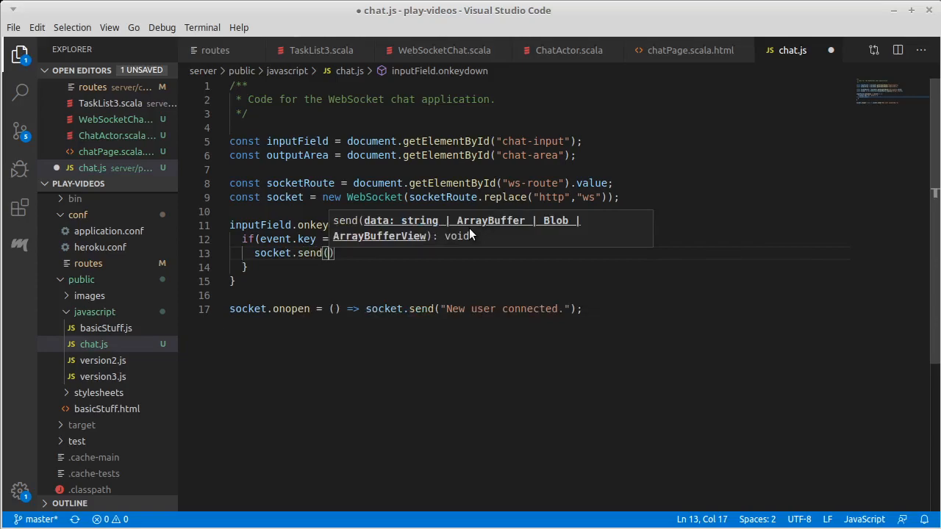
type("input.value")
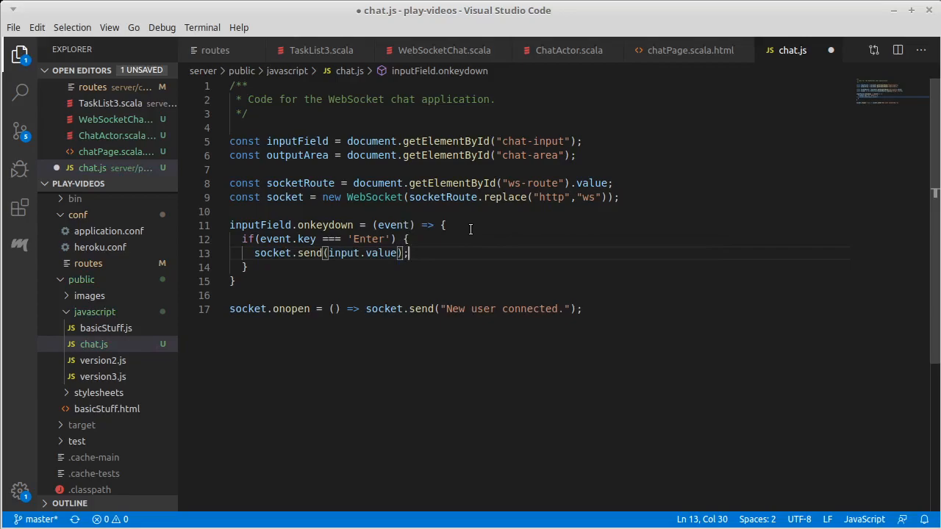
type("input.v")
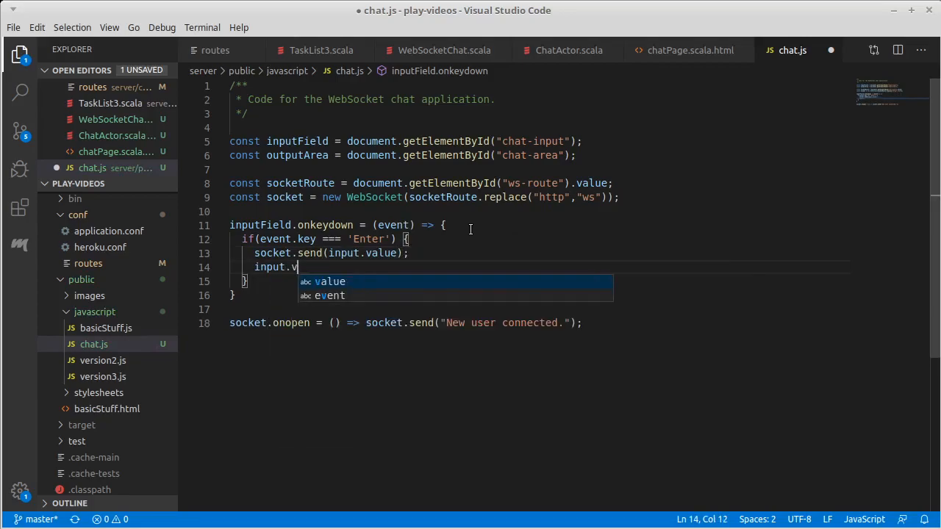
type("alue")
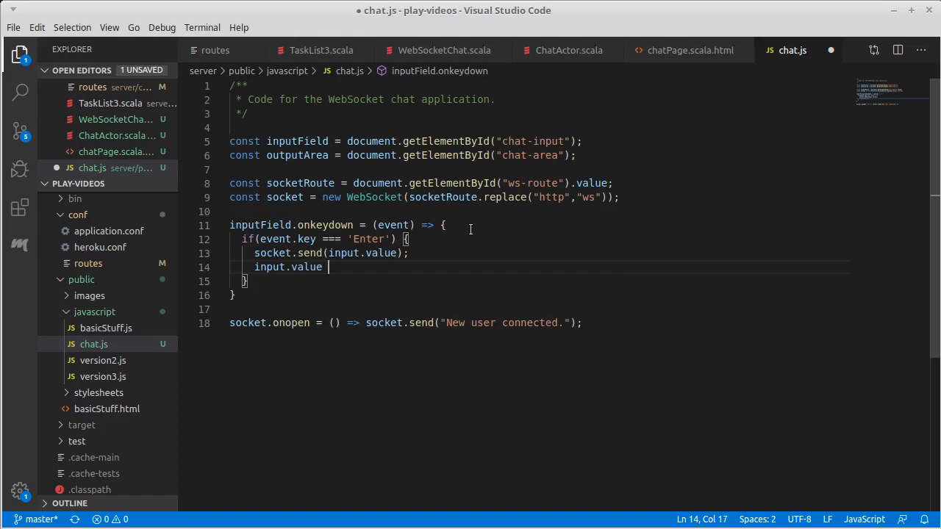
type("= '';")
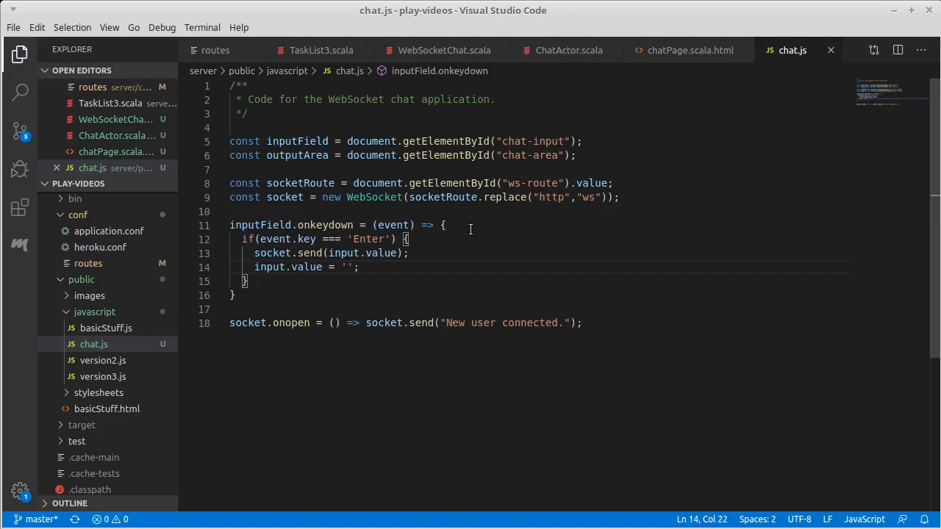
key("alt+tab")
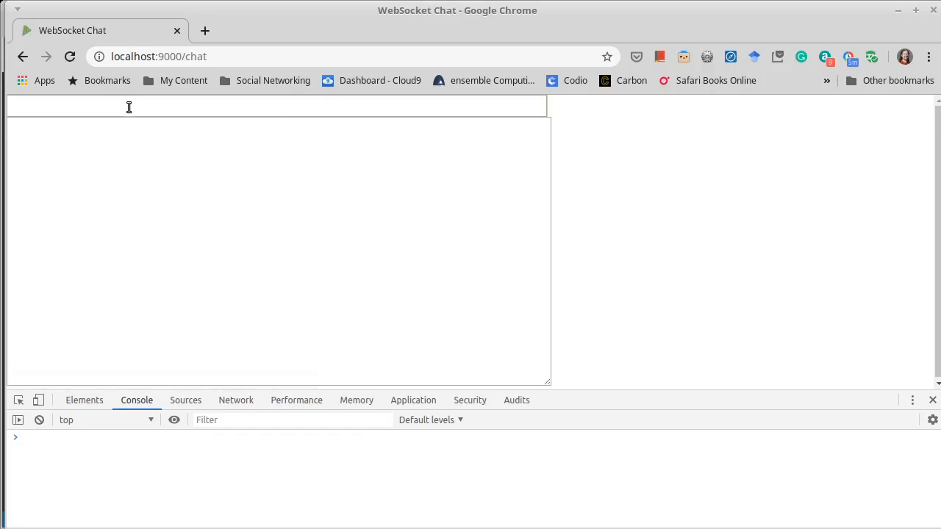
Send "hi" from the chat page and inspect the 'input is not defined' console error.
type("hi")
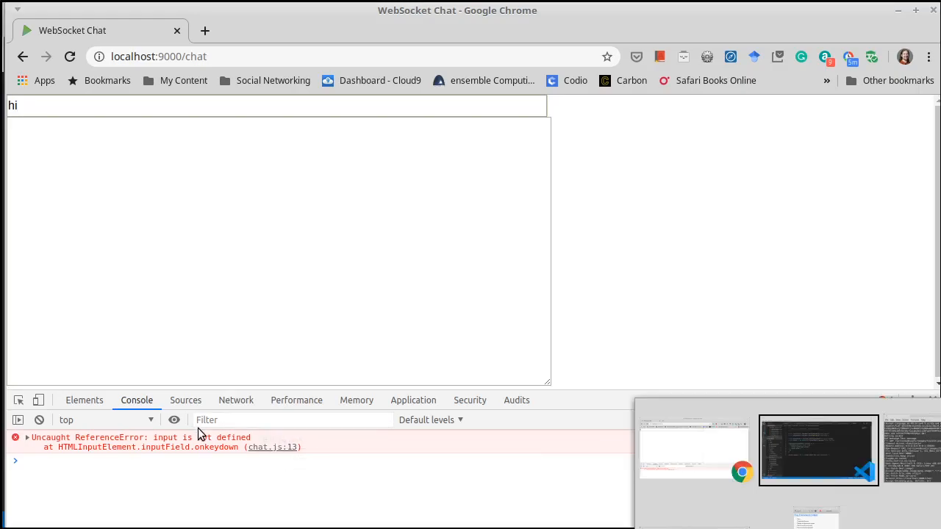
left_click(817, 450)
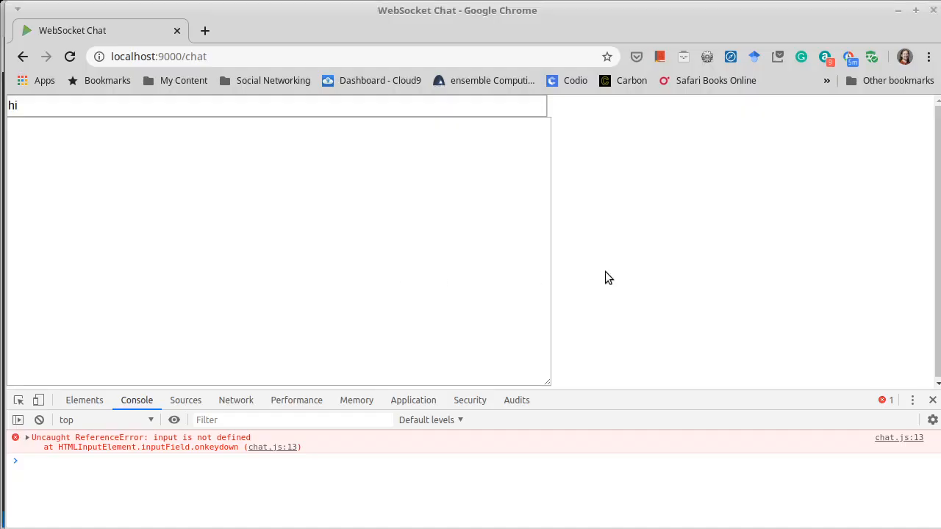
left_click(70, 56)
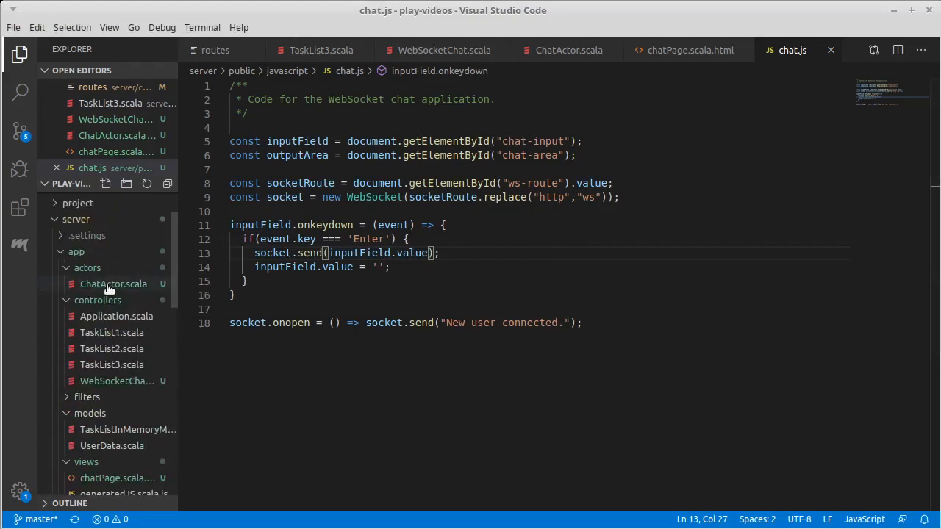
mouse_move(87, 268)
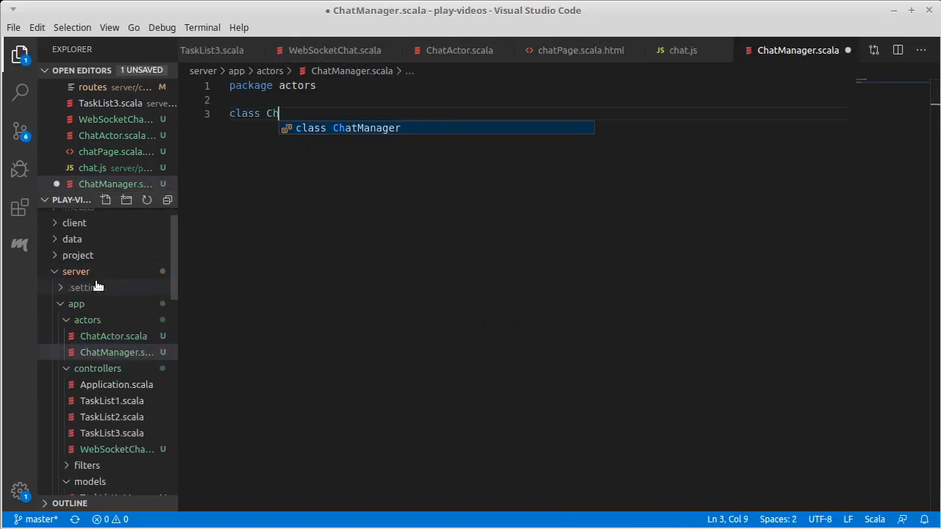
Declare class ChatManager extends Actor and paste ChatActor's receive block into it.
type("atManager")
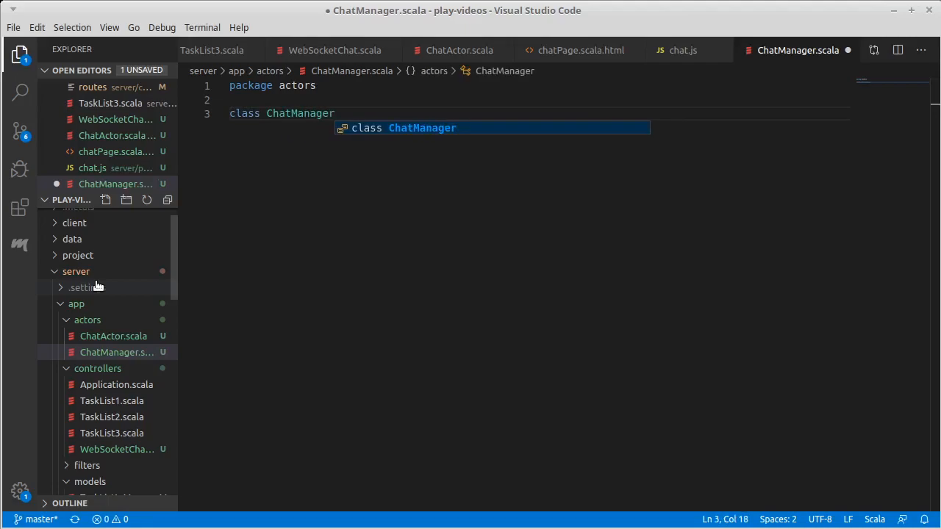
type("ex")
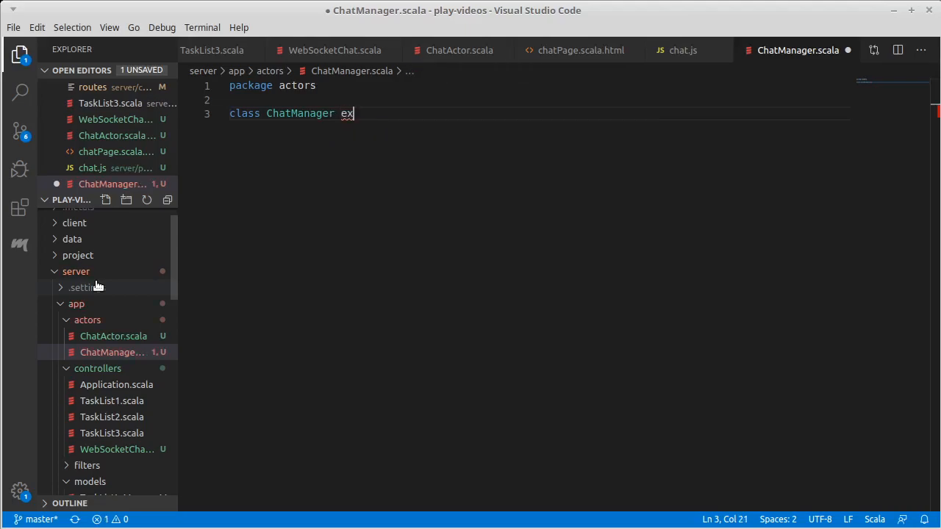
type("xtends Actor {")
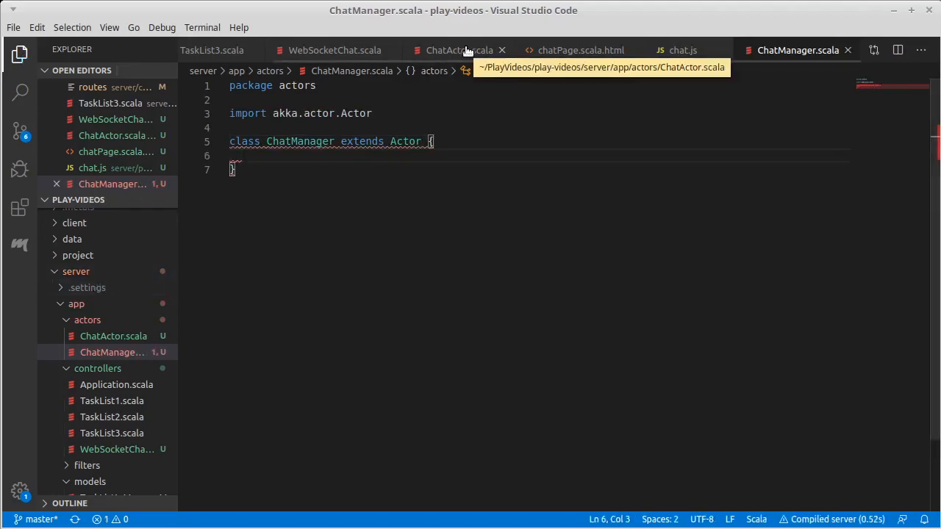
left_click(459, 50)
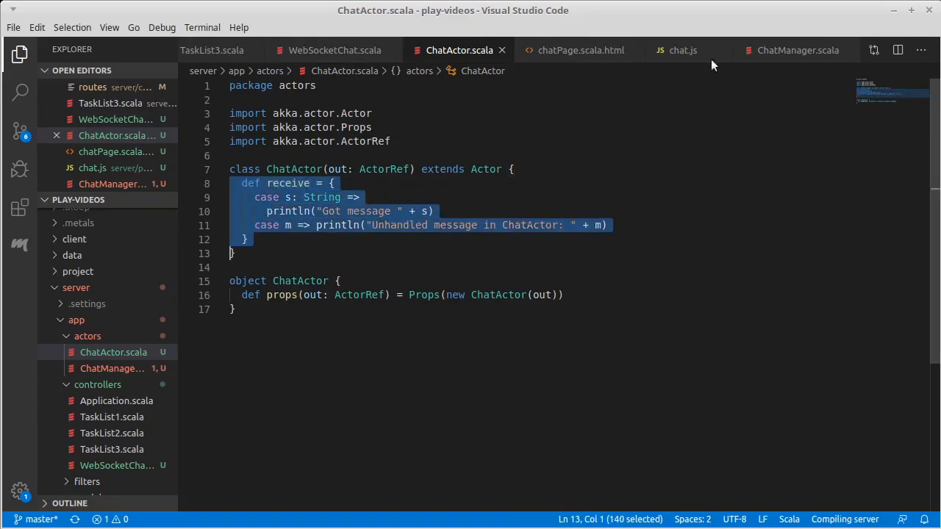
left_click(797, 50)
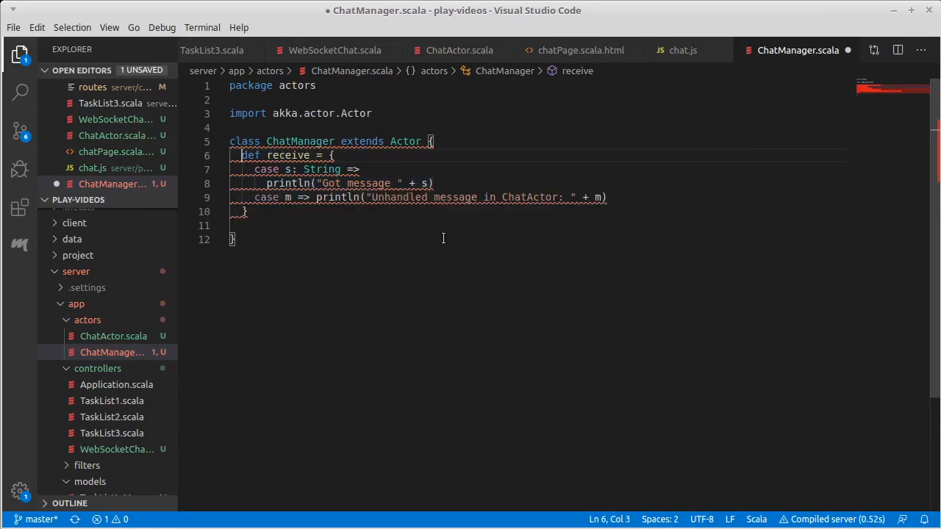
Rename the unhandled-message text to ChatManager, save, tidy blank lines and begin the companion object.
double_click(538, 197)
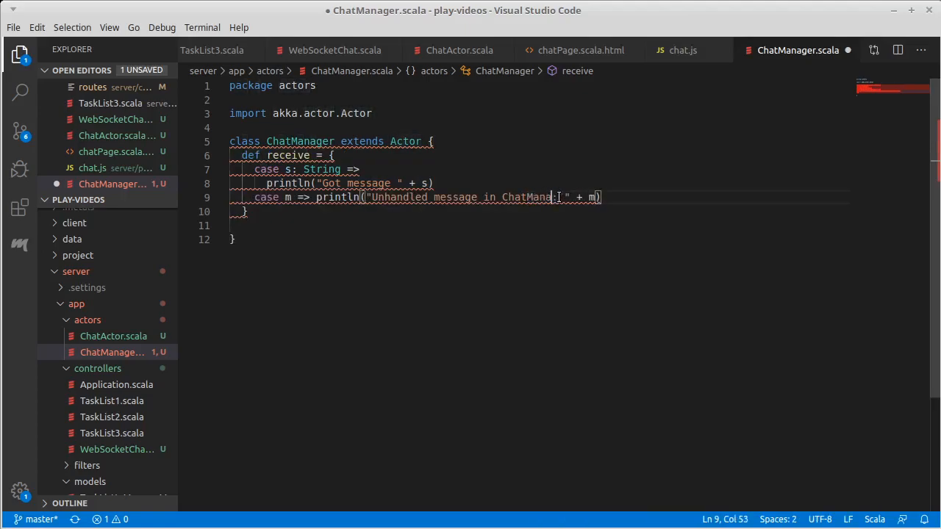
key("ctrl+s")
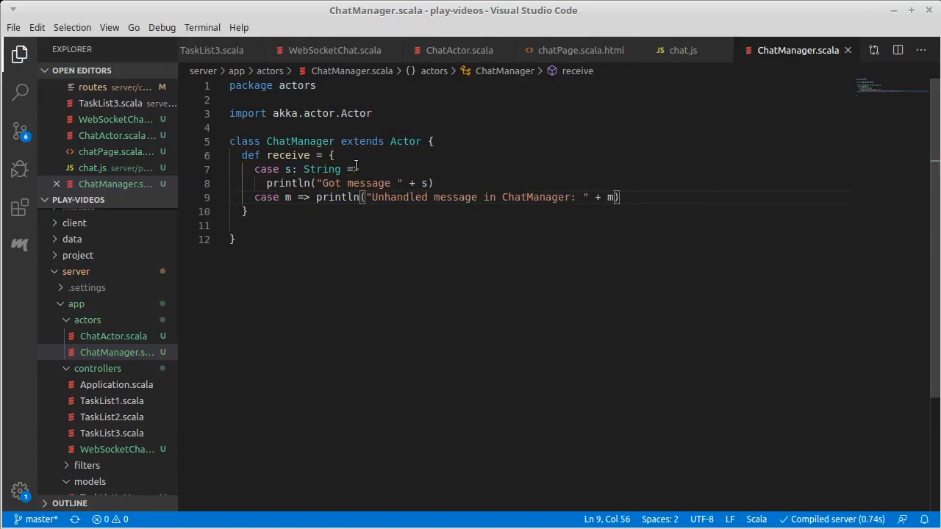
type(">")
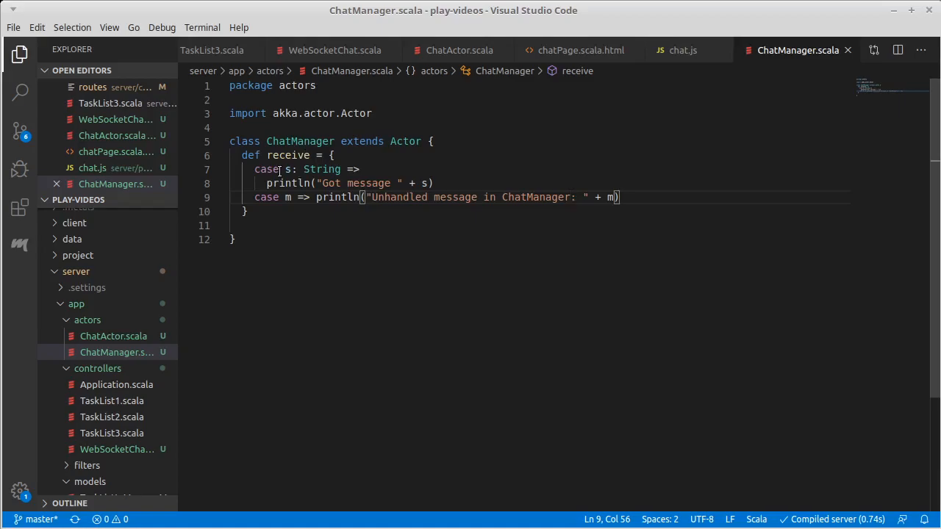
left_click_drag(256, 169, 393, 182)
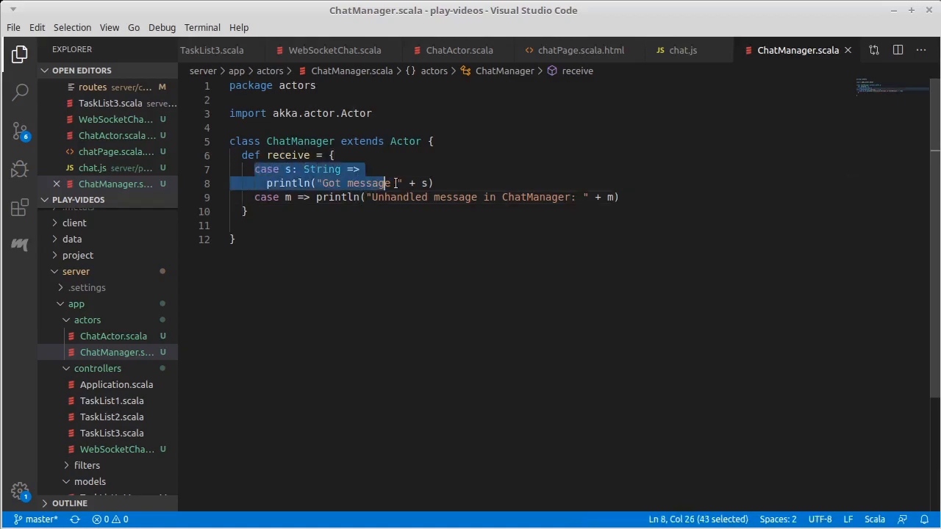
left_click(341, 169)
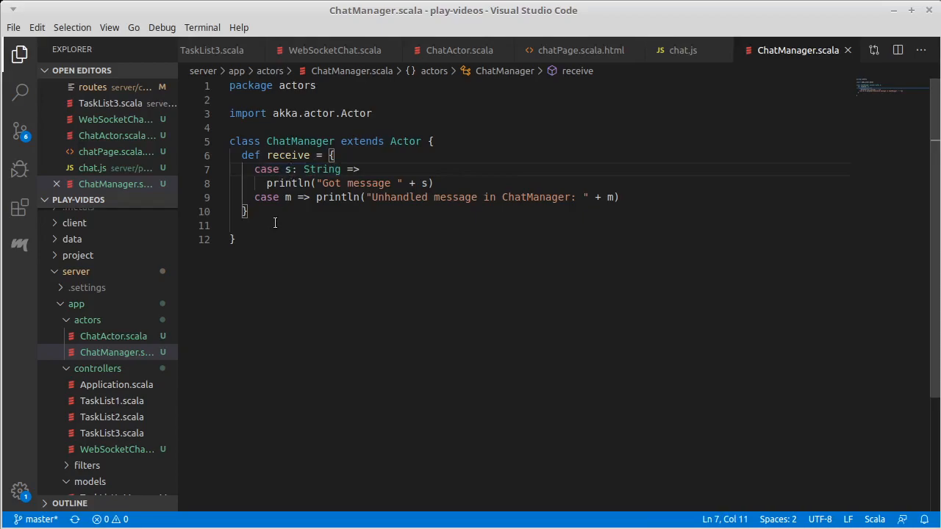
key("Backspace")
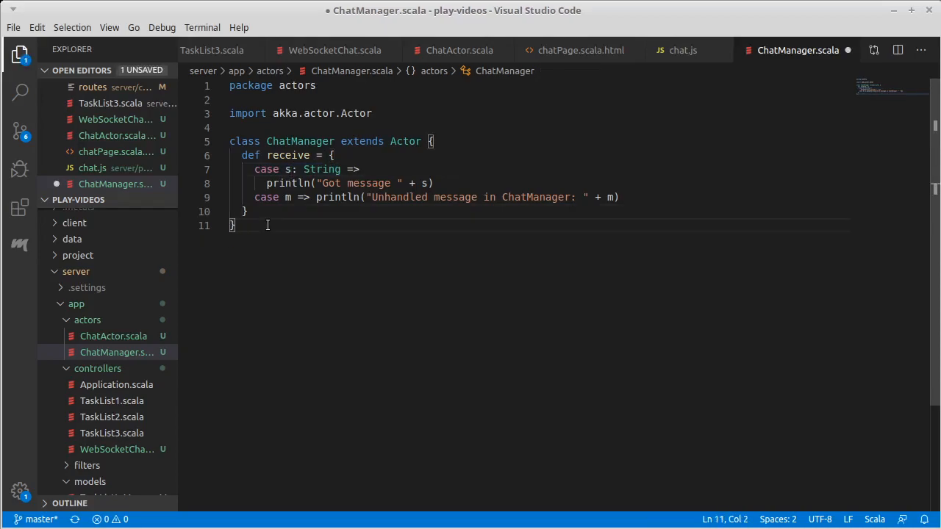
key("Enter")
type("object")
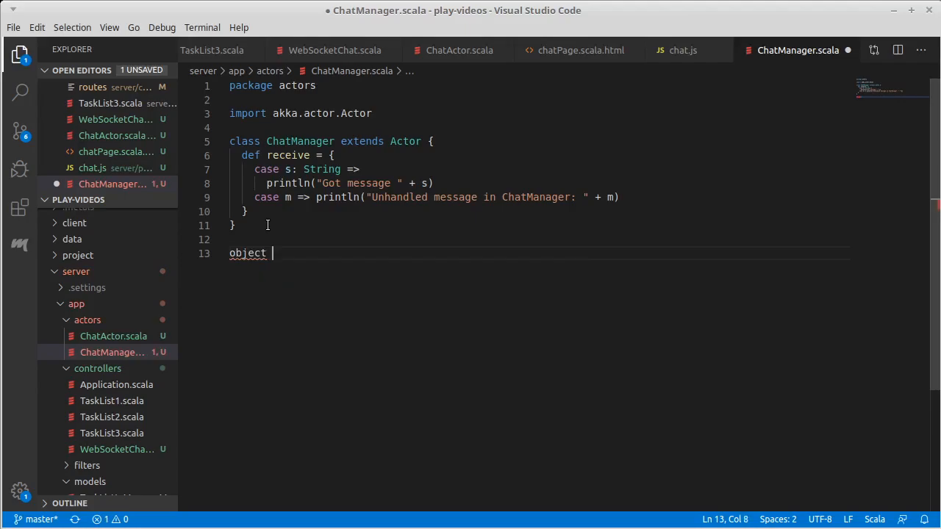
Write object ChatManager { case class NewChatter(chatter: ActorRef) below the class.
type("ChatManager")
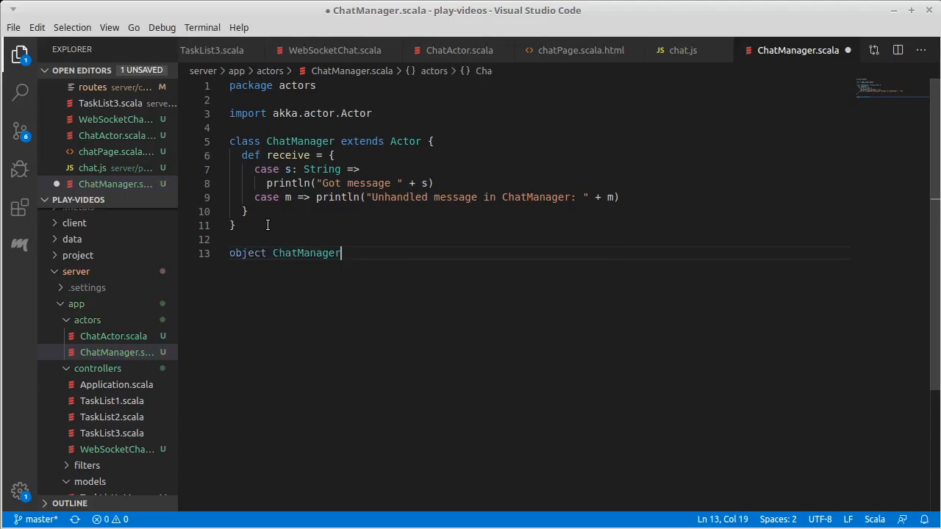
type("{")
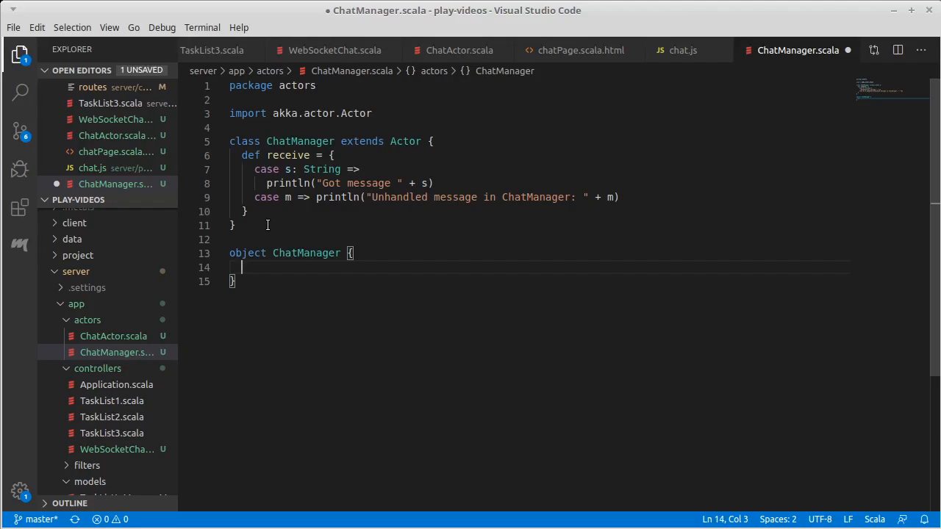
type("case class")
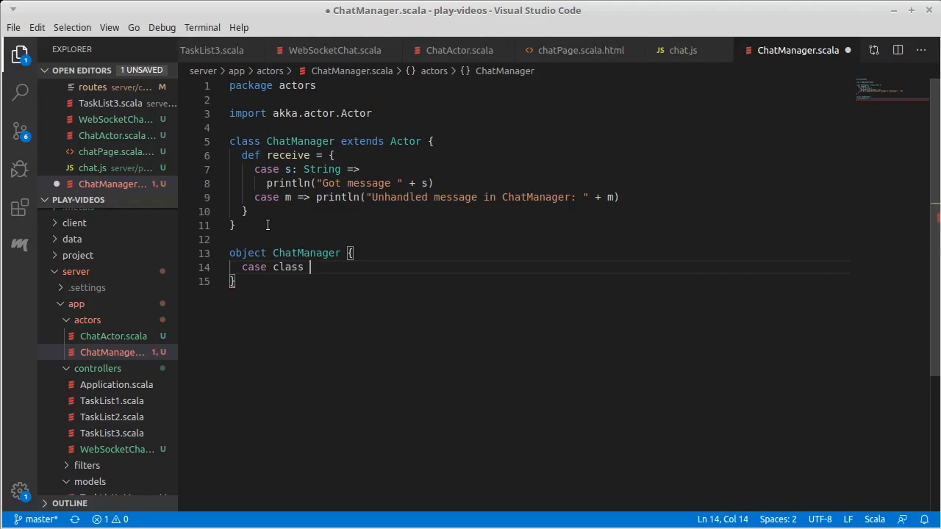
type("New")
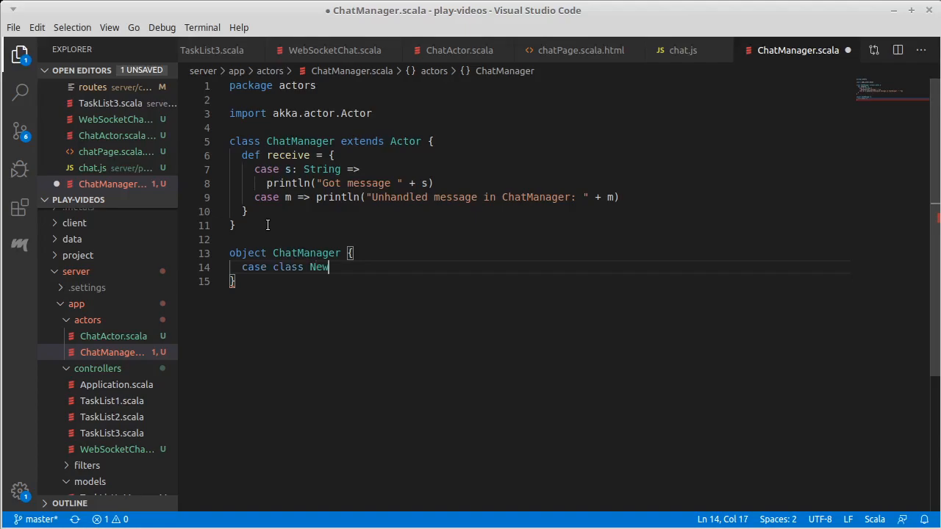
type("Chatter")
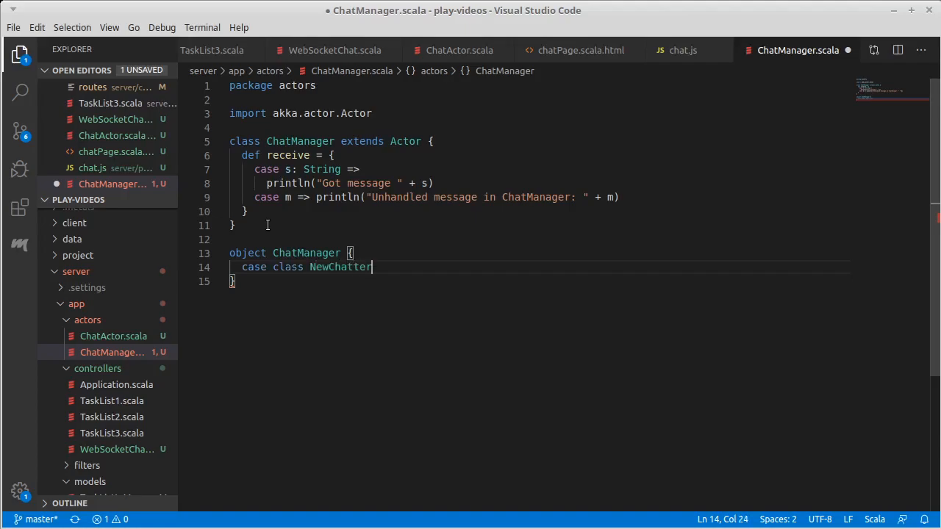
type("(")
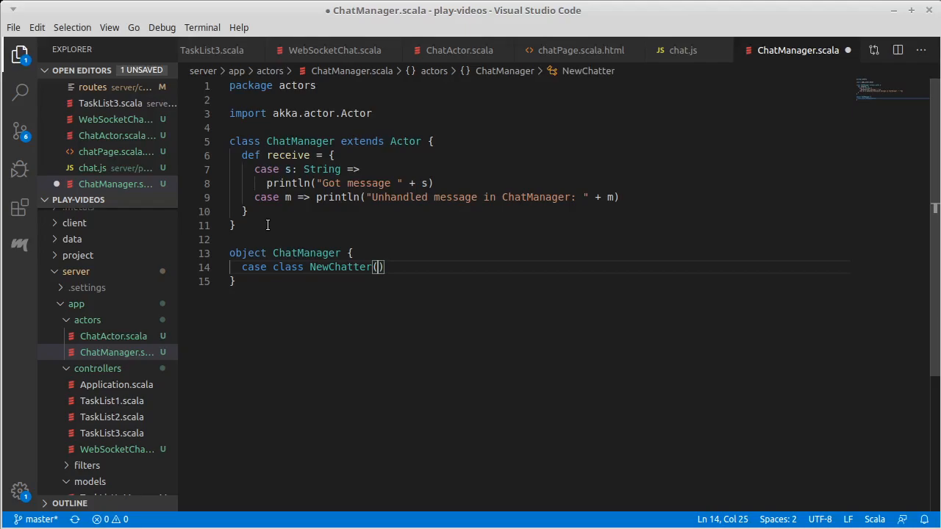
type("chatter:")
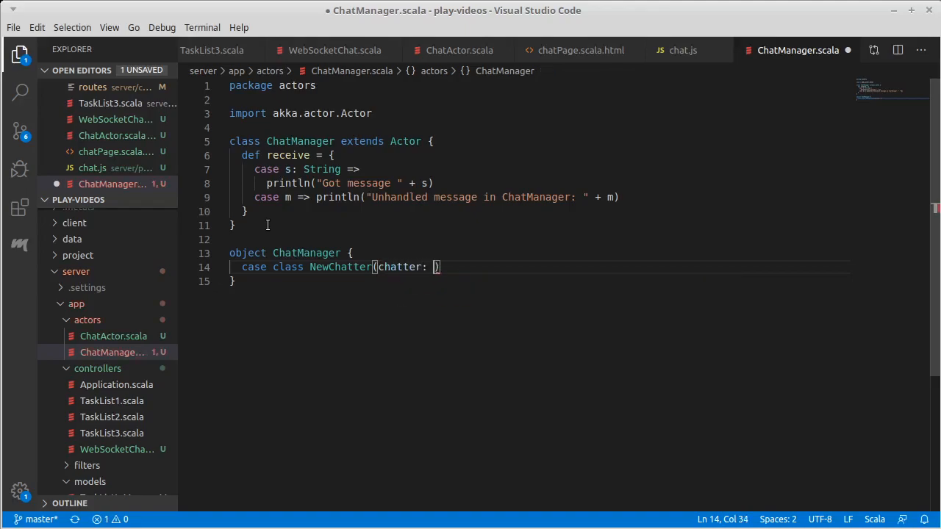
type("ActorRef")
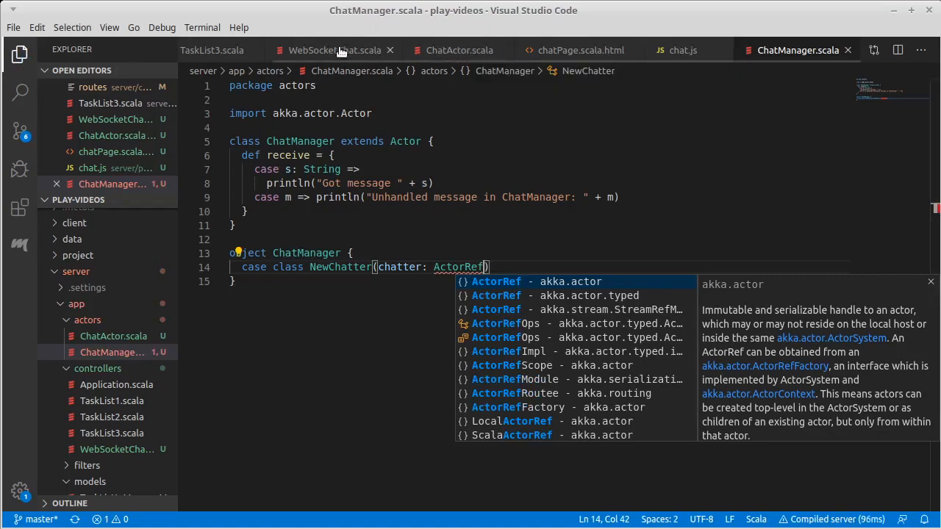
Check actorRef's signature in WebSocketChat.scala, then add import akka.actor.ActorRef to ChatManager.scala.
left_click(335, 50)
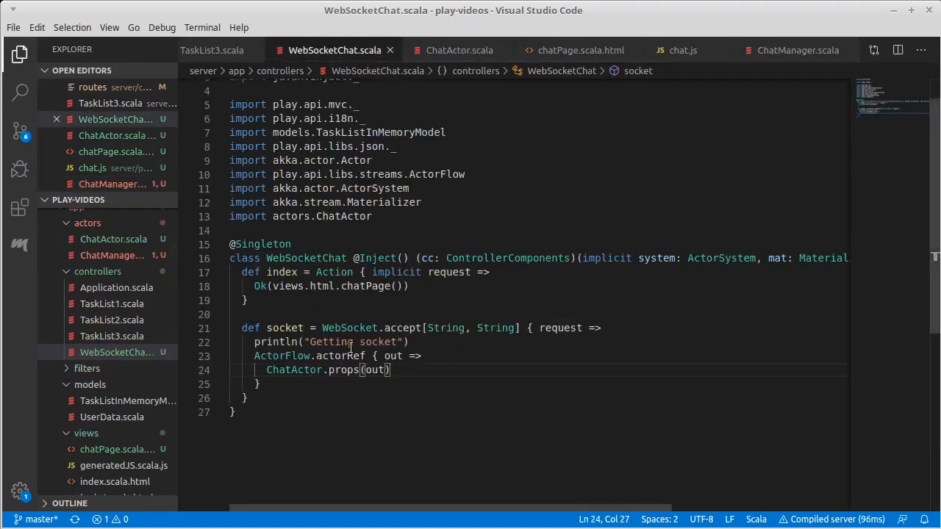
key("Delete")
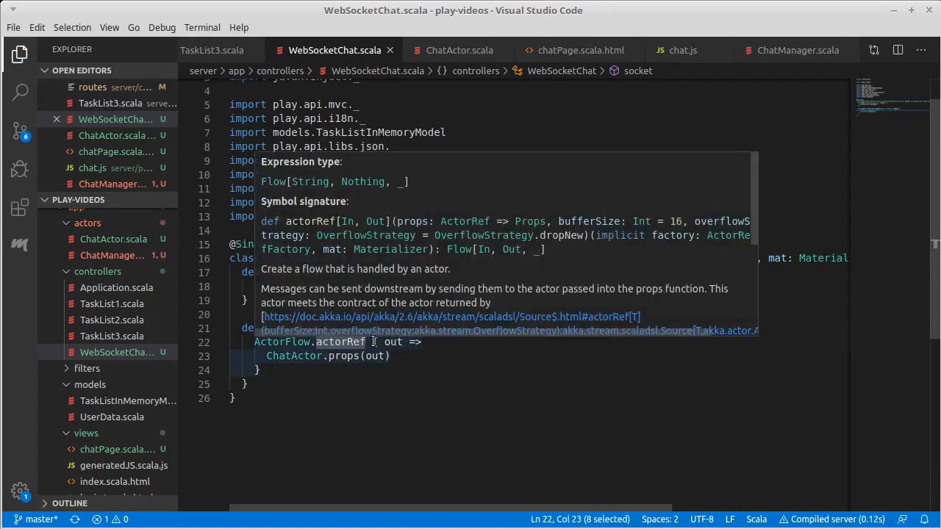
left_click(796, 50)
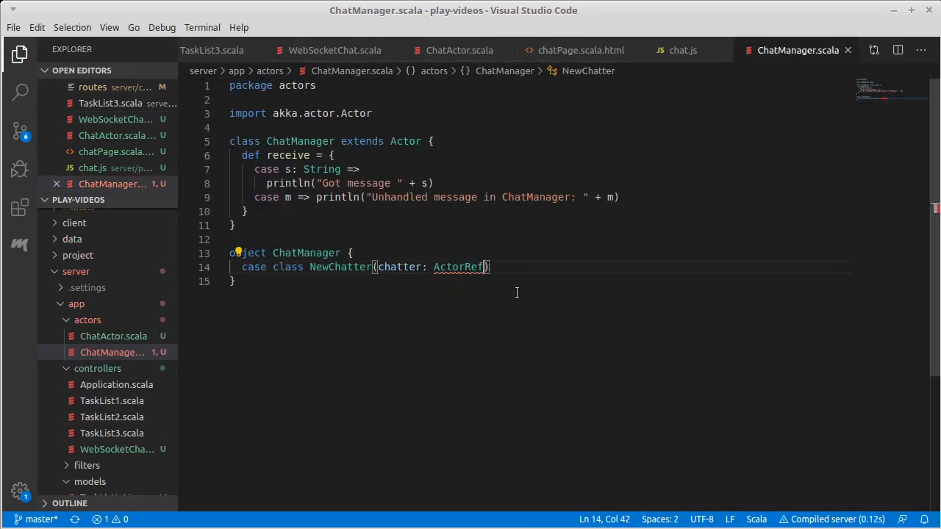
type("import akka.actor.ActorRef")
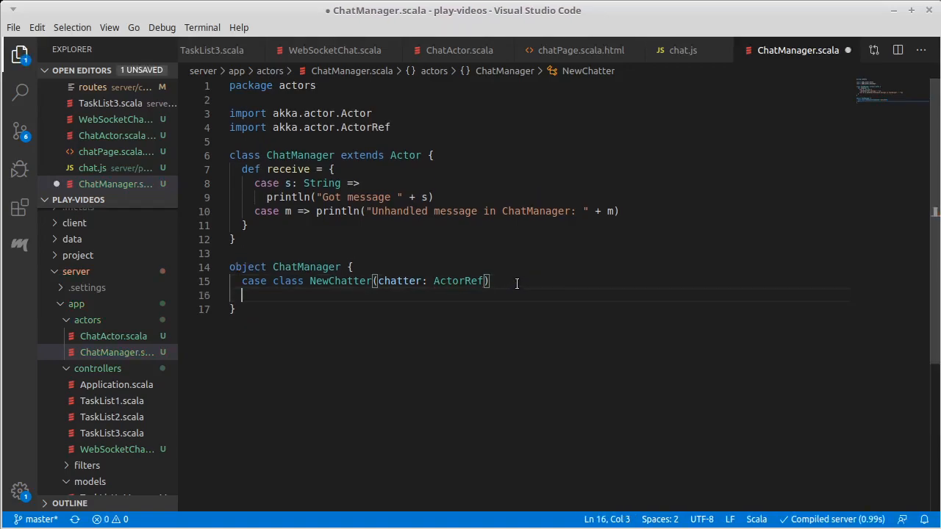
Add case class Message(msg: String) below NewChatter in the ChatManager object.
type("case")
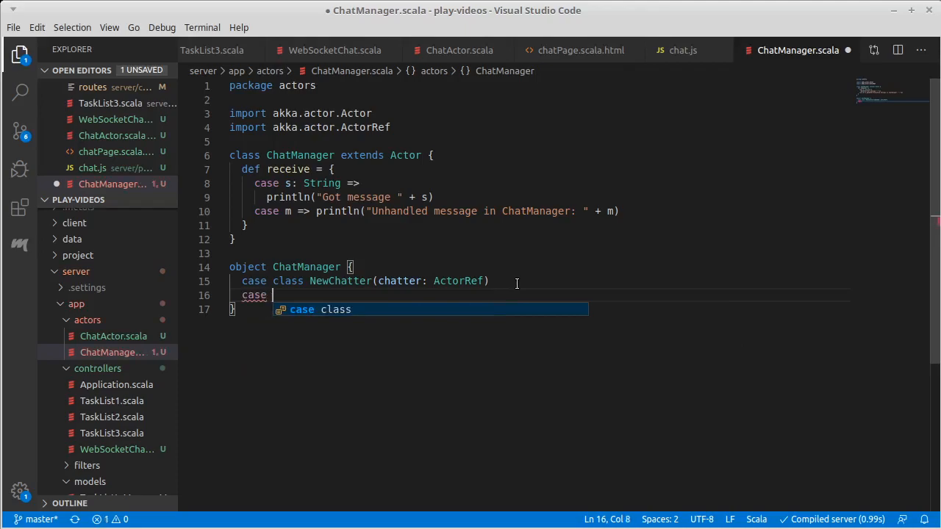
type("class")
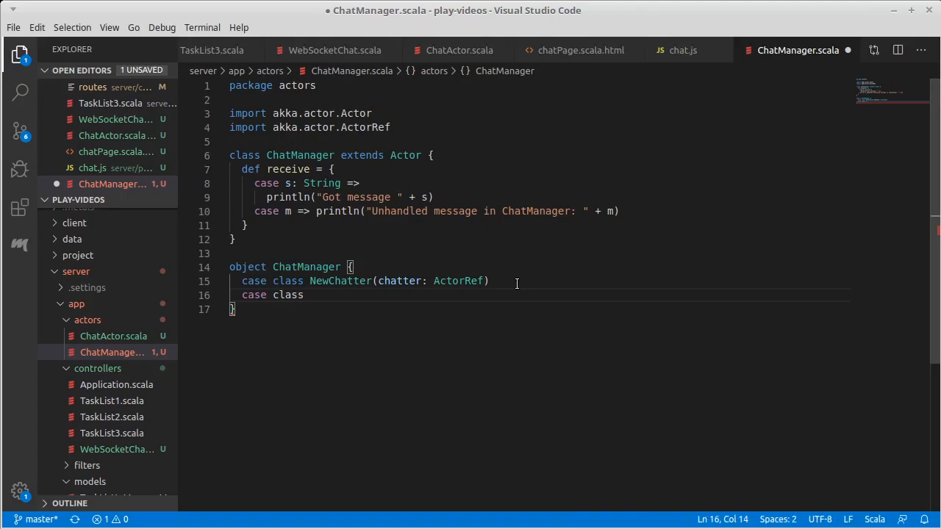
type("M")
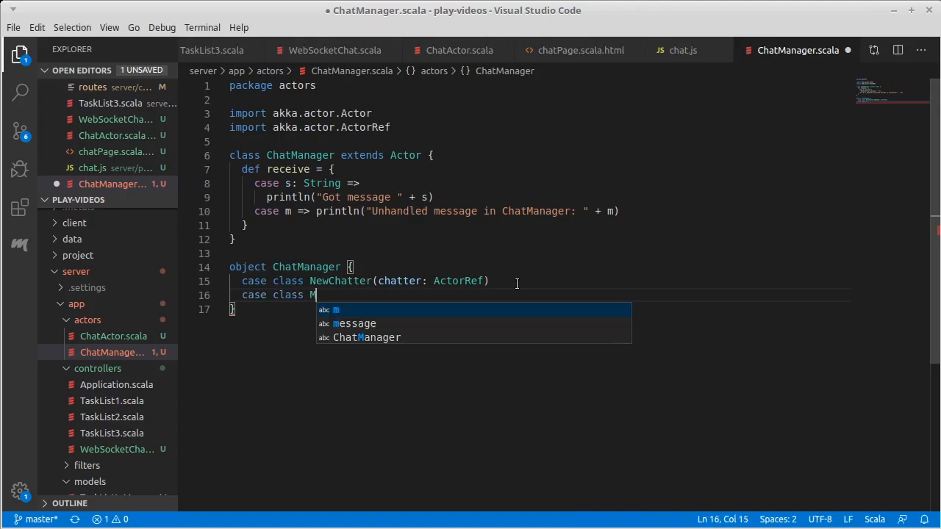
type("essage")
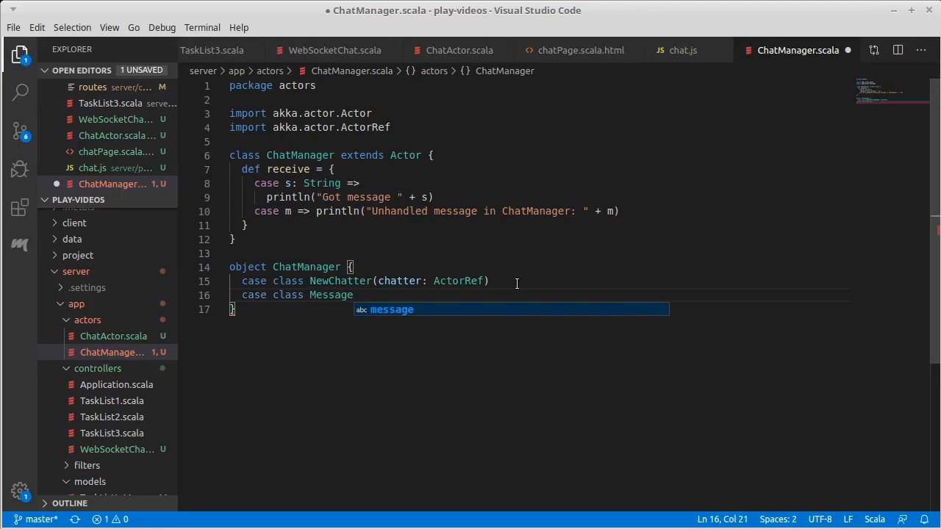
type("()")
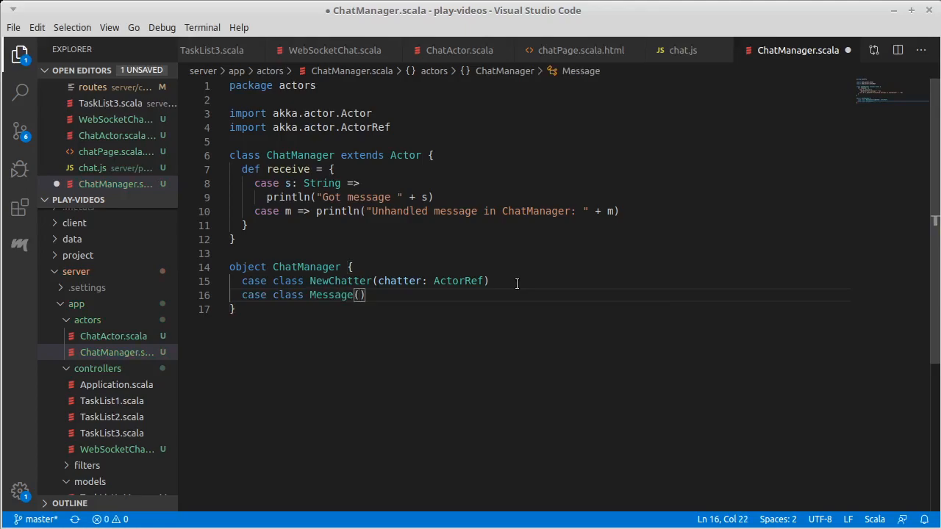
type("msg: String")
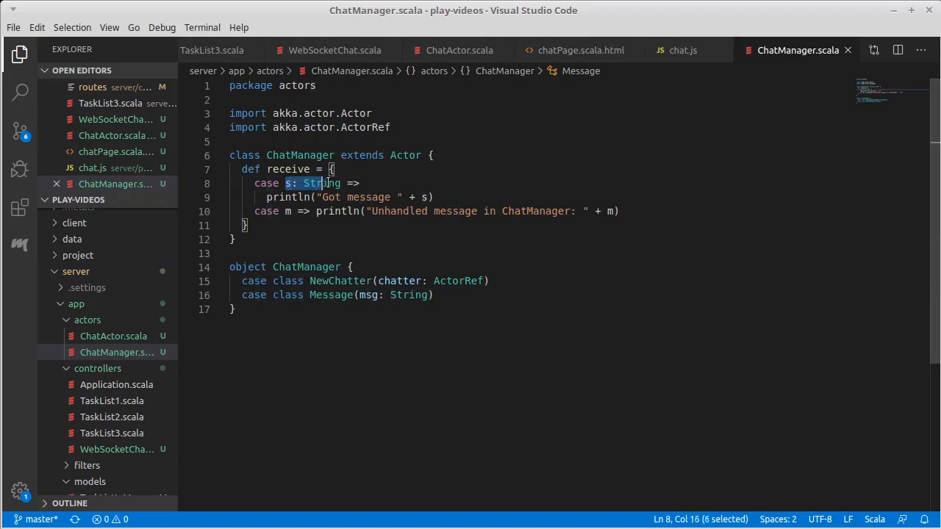
type("Ne")
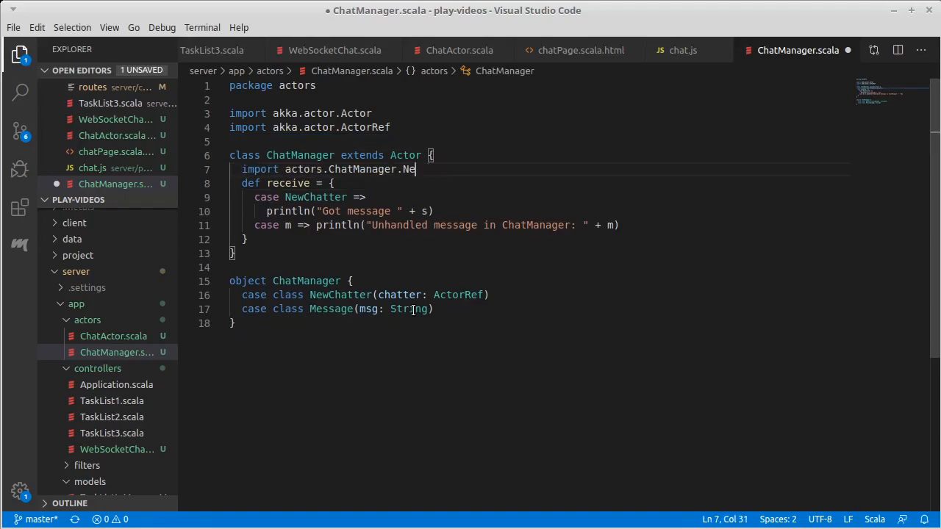
Import ChatManager._ and make receive match NewChatter(chatter) and Message(msg) instead of printing strings.
key("Backspace")
type("_")
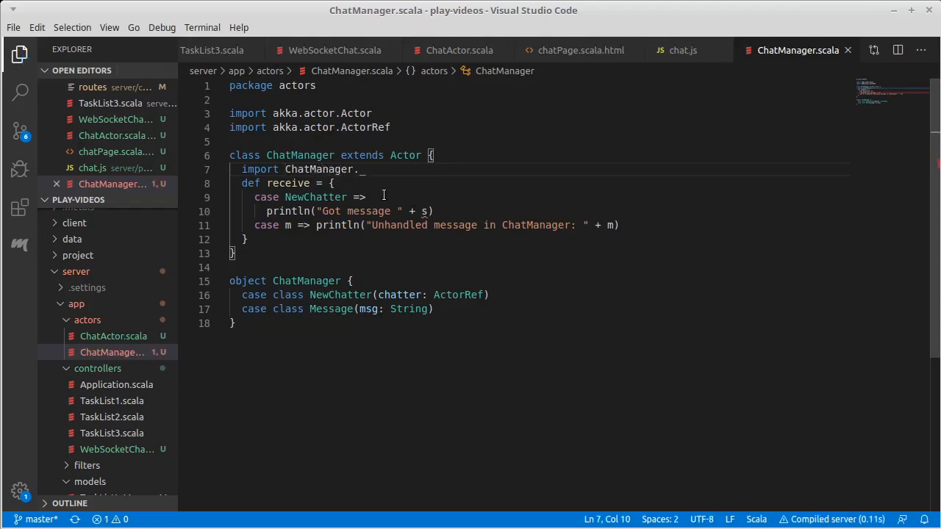
mouse_move(411, 205)
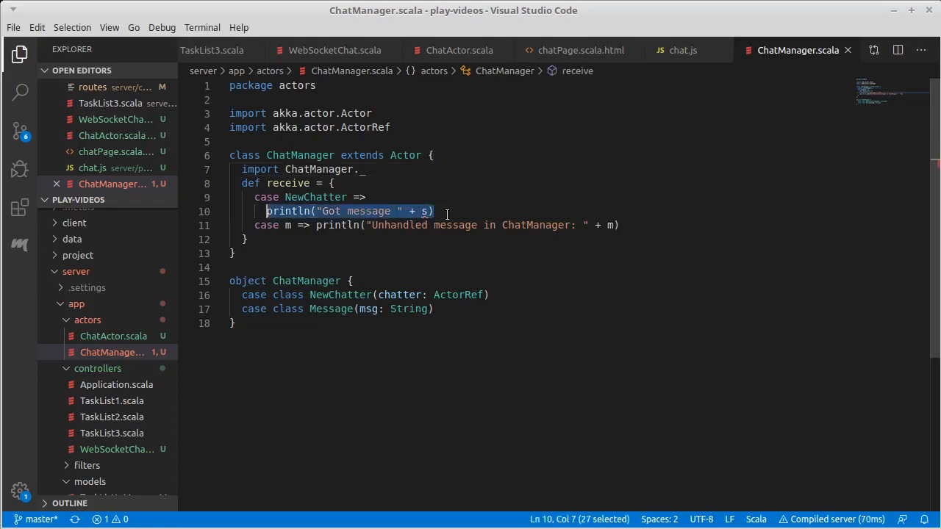
key("Delete")
type("case")
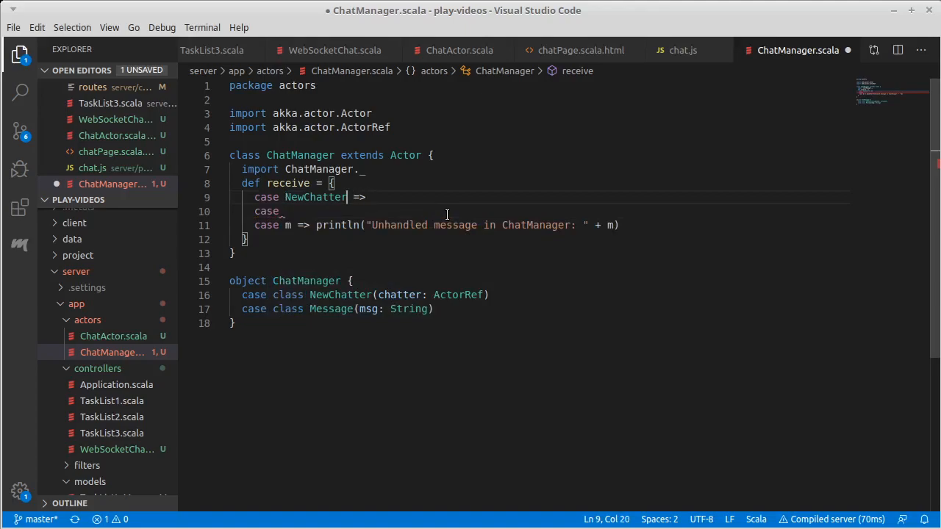
type("(")
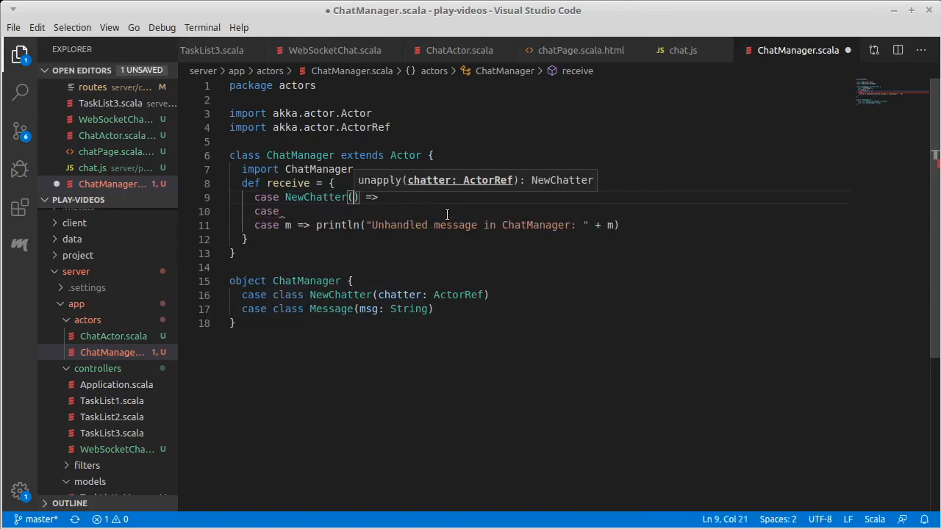
type("chatter")
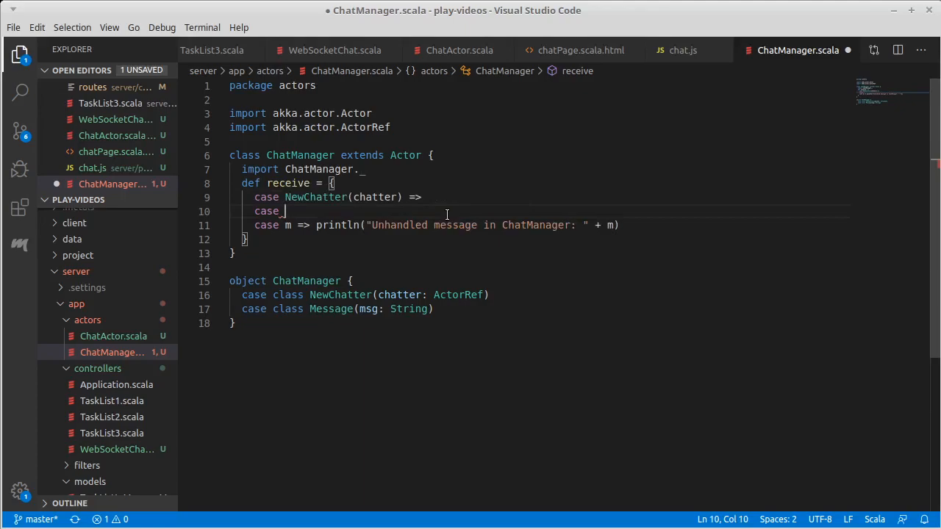
type("Message(msg) =>")
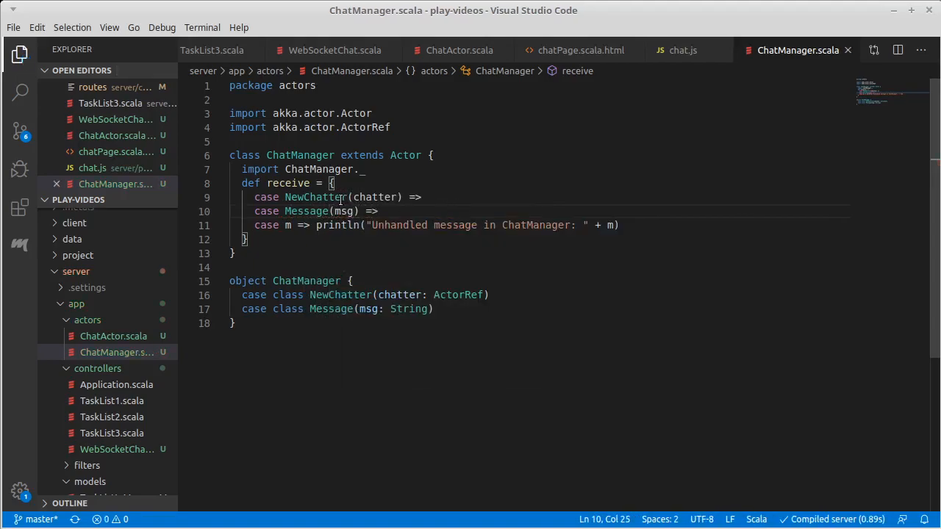
double_click(375, 197)
type("private var")
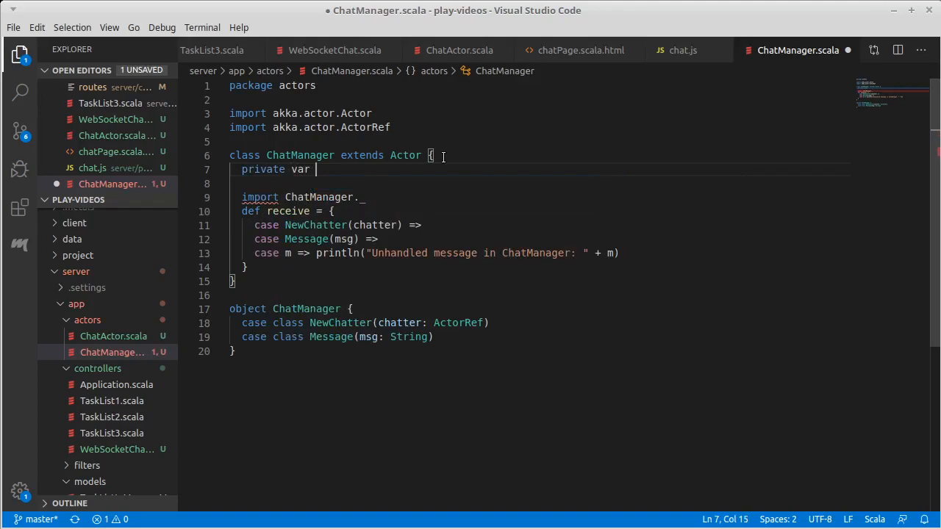
Add private var chatters = List.empty[ActorRef] to the ChatManager class.
type("chatters =")
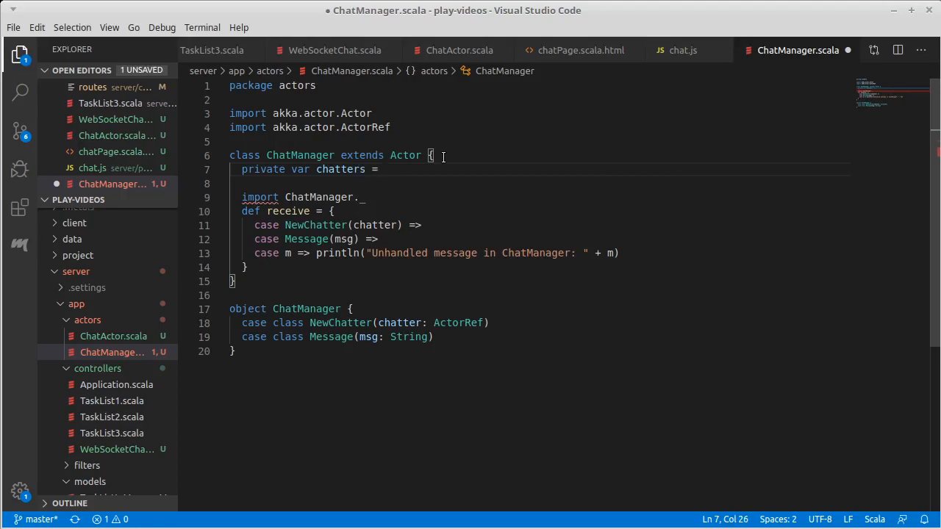
type("L")
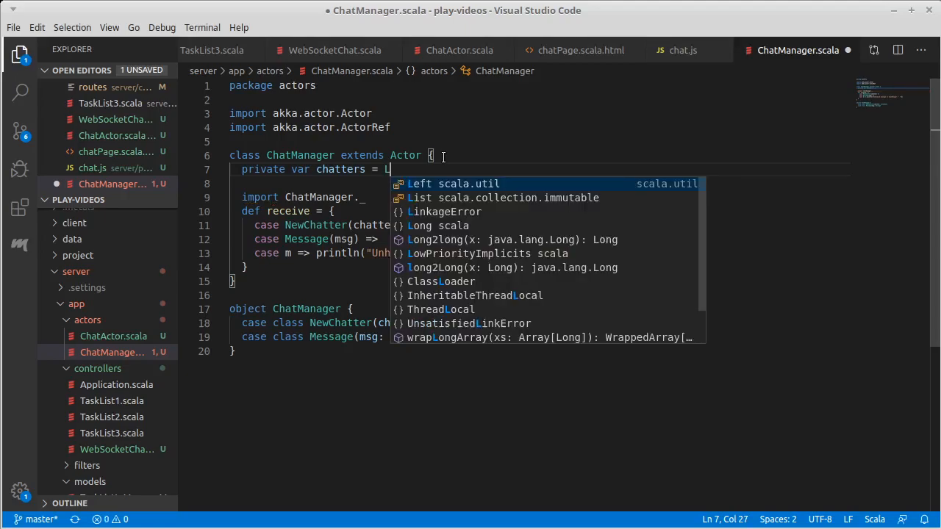
type("ist.empty")
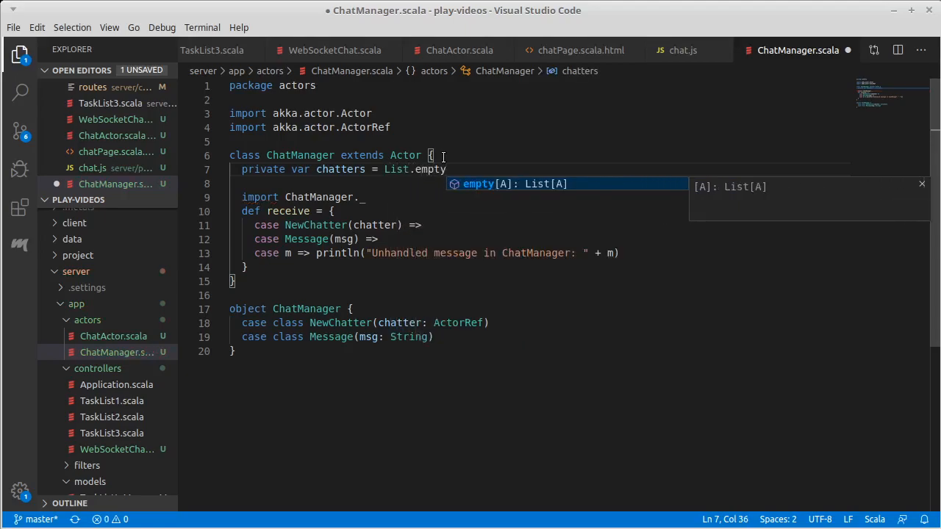
type("[ActorRef")
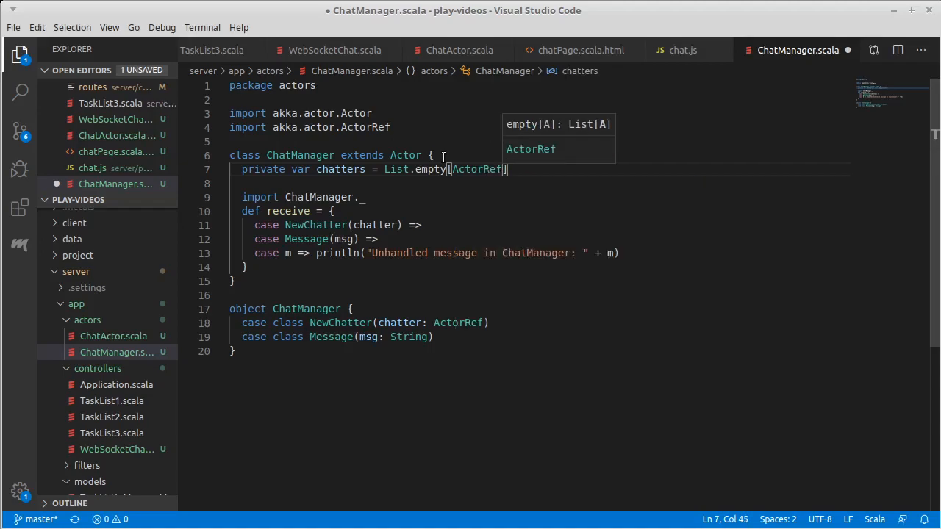
key("ctrl+s")
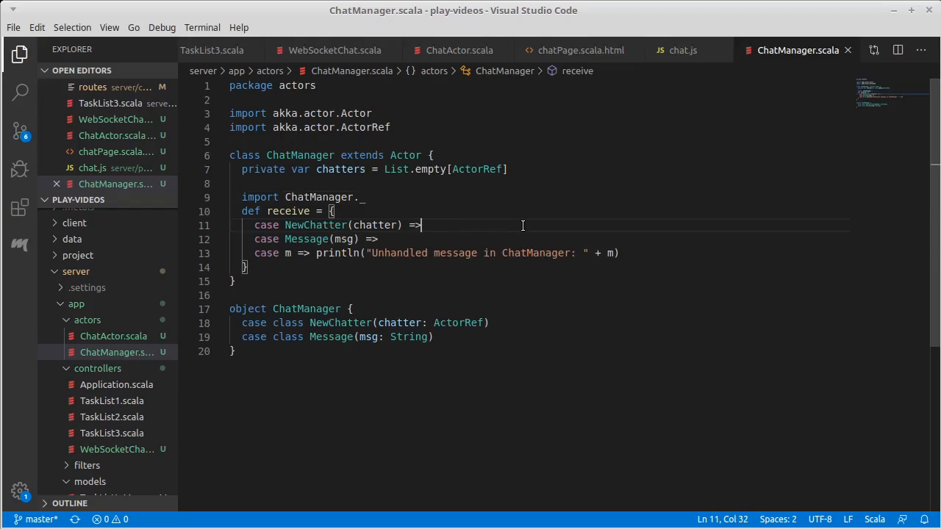
Prepend the chatter with chatters ::= chatter in the NewChatter case.
type("chatt")
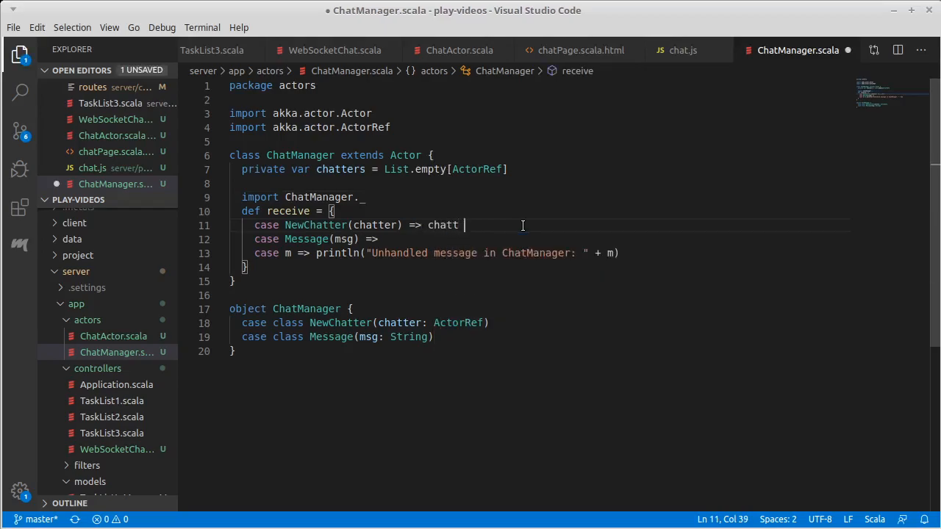
type("e")
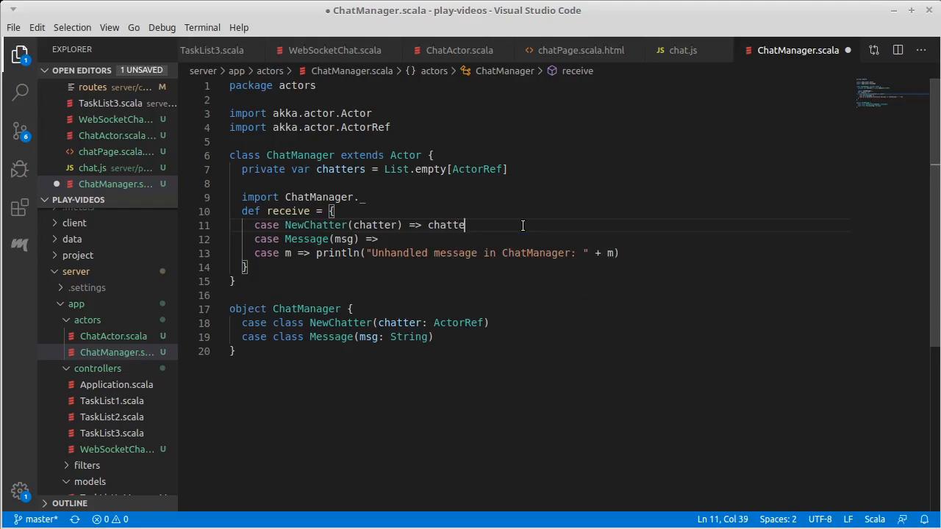
type("rs ::= chatter")
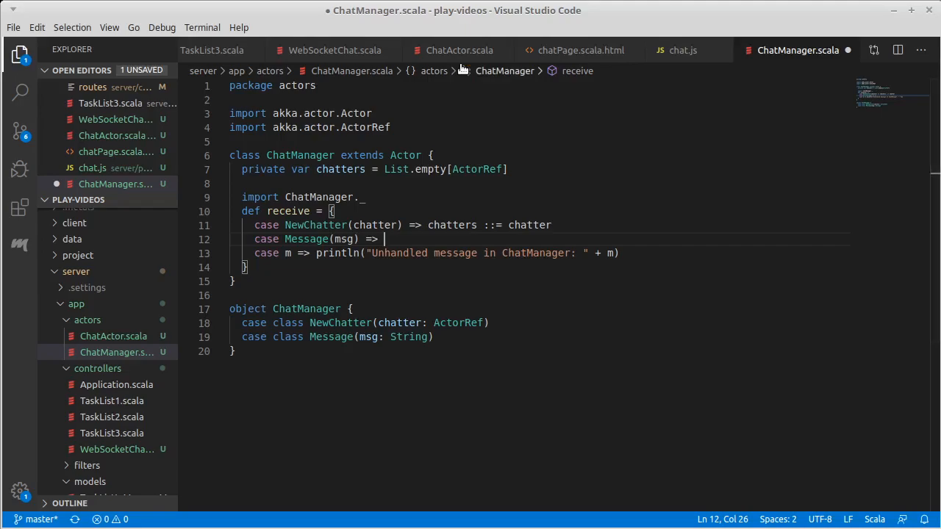
Declare case class SendMessage(msg: String) in ChatActor's companion object after props.
left_click(458, 49)
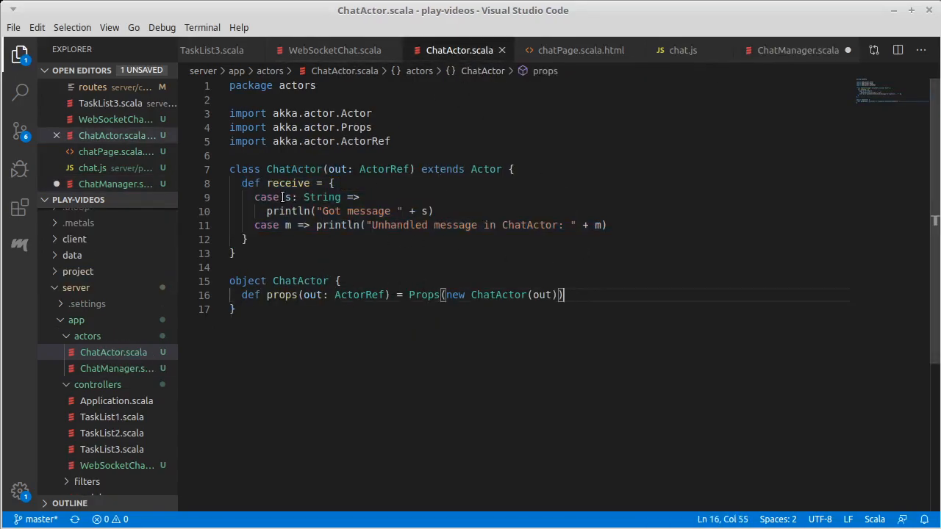
left_click(311, 211)
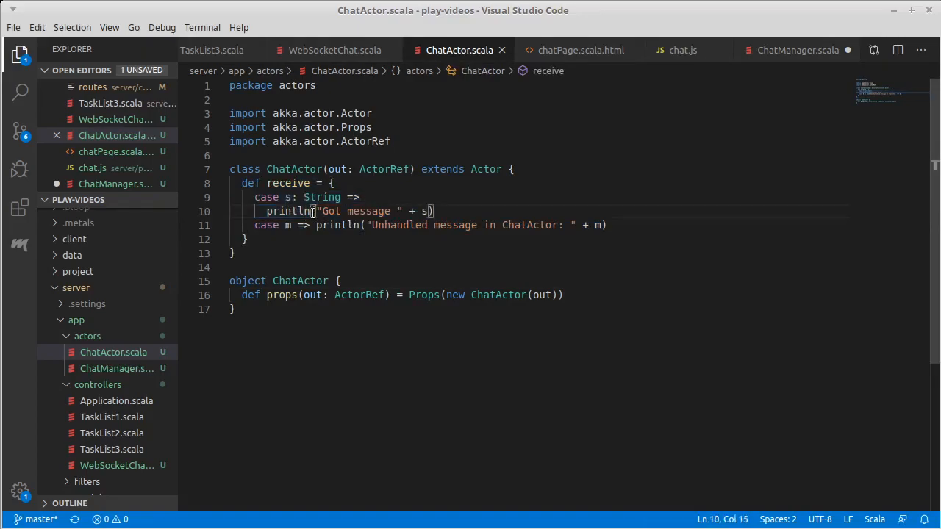
left_click(565, 294)
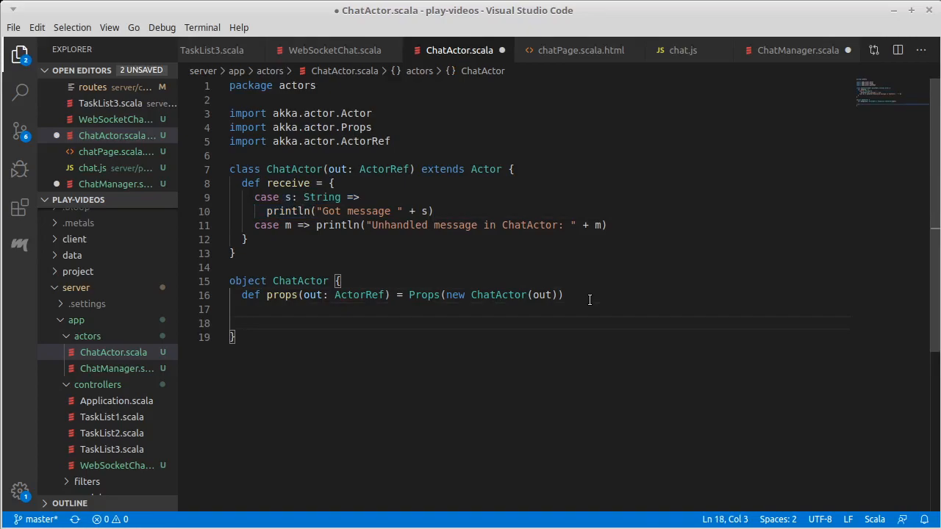
type("case")
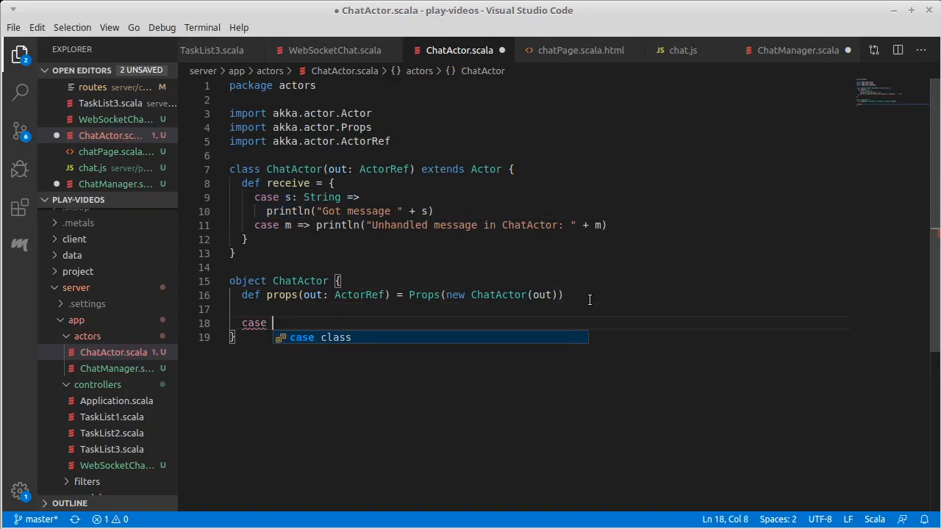
type("class")
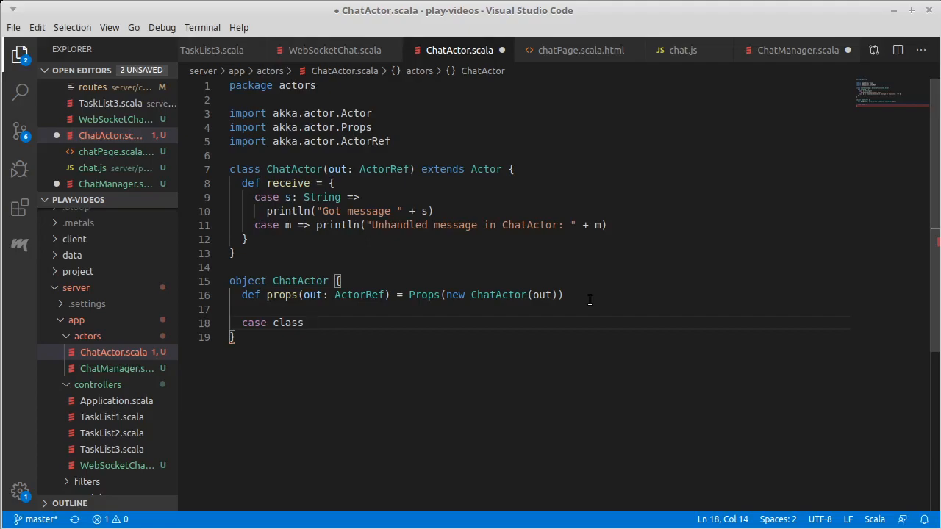
type("S")
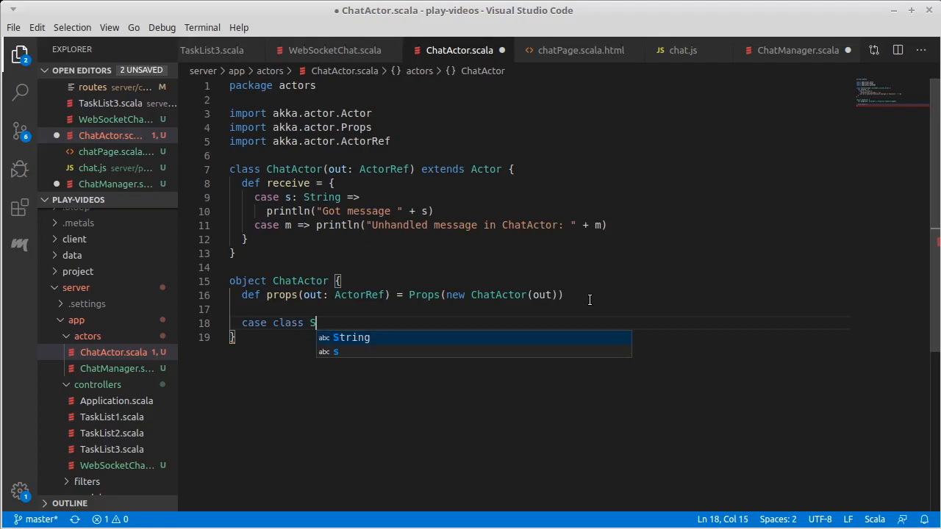
type("endMessa")
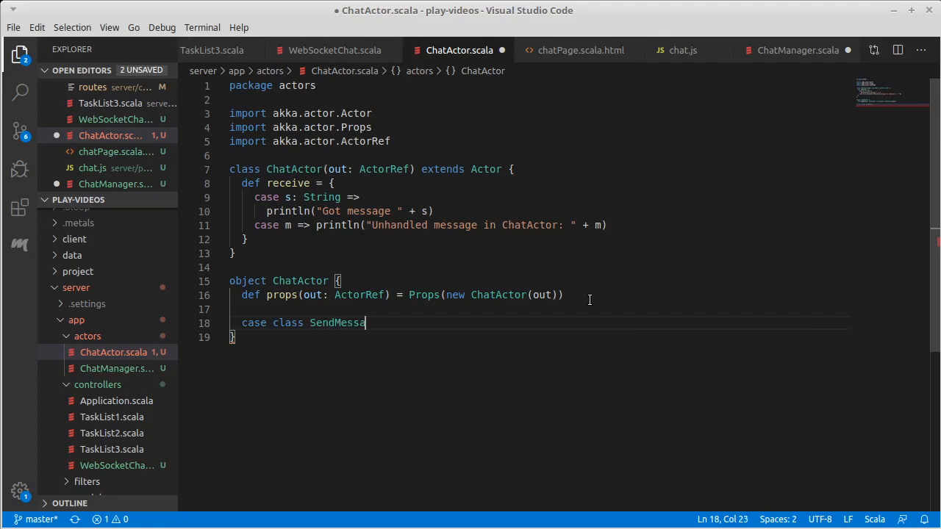
type("ge(msg:")
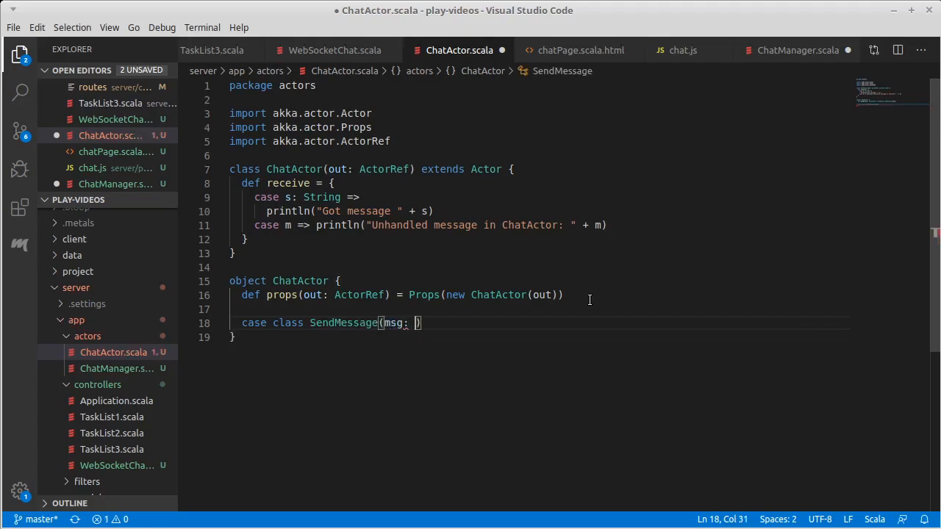
type("String")
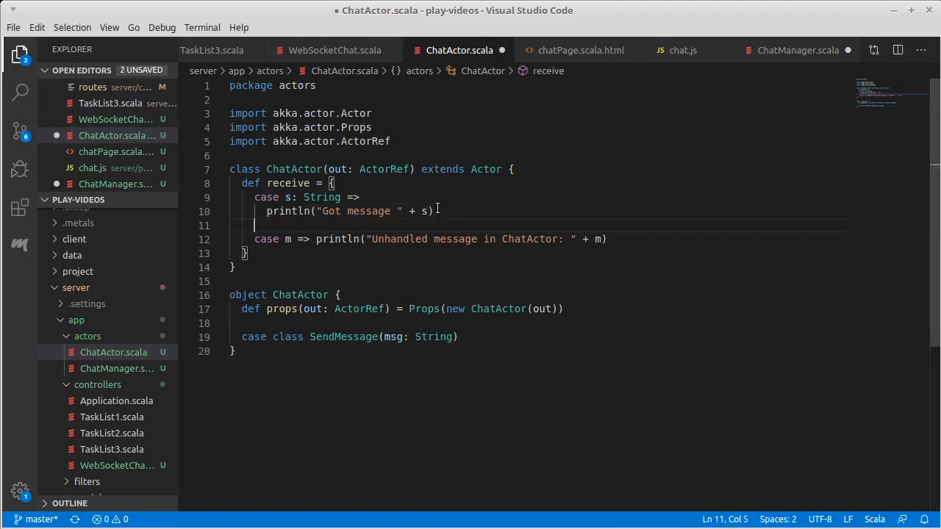
Forward SendMessage(msg) to out in receive and import ChatActor._ into the class.
type("case")
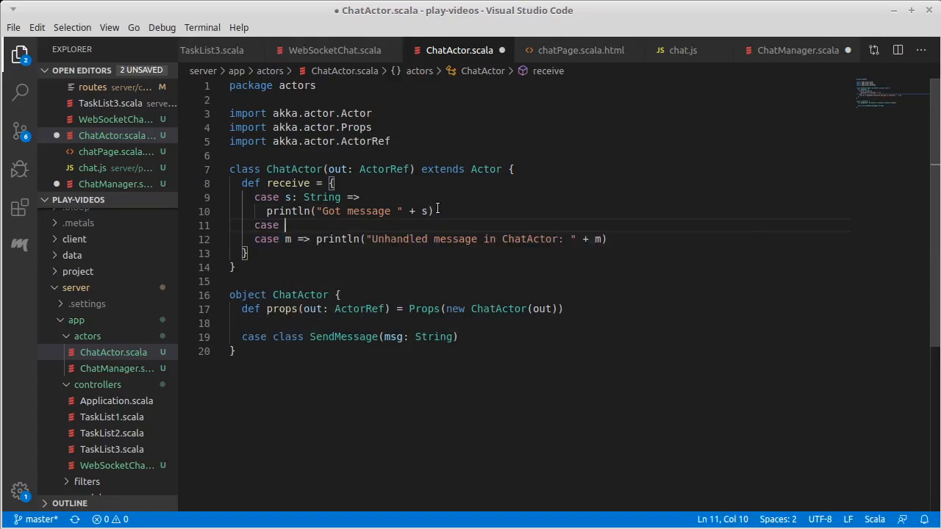
type("SendMessage(msg) =>")
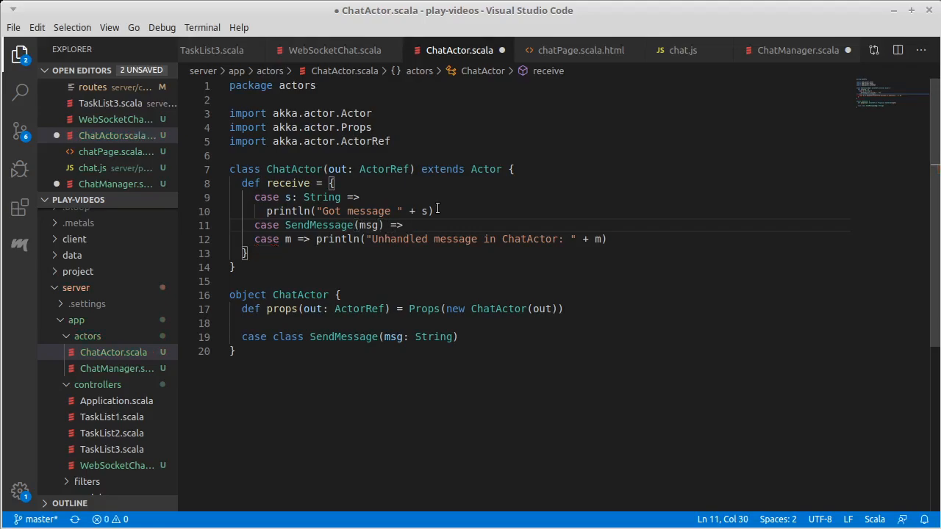
type("out ! msg")
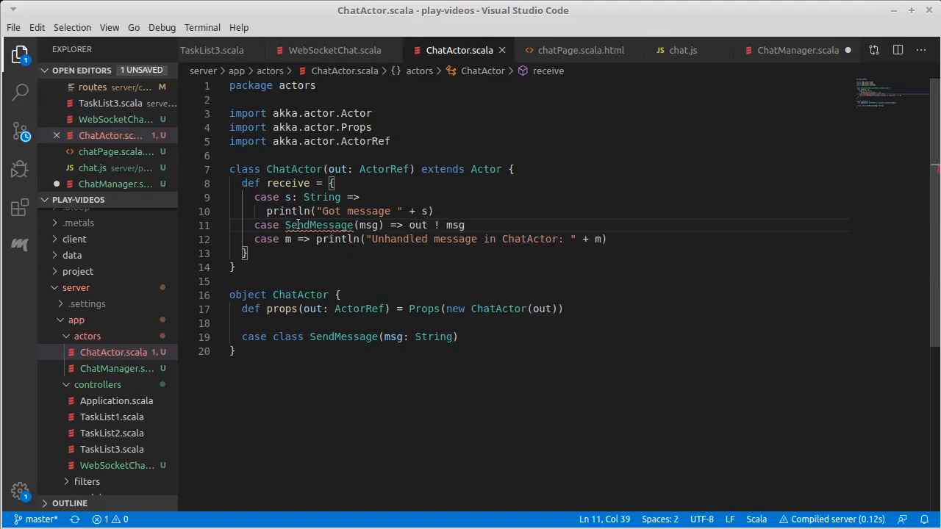
left_click(516, 169)
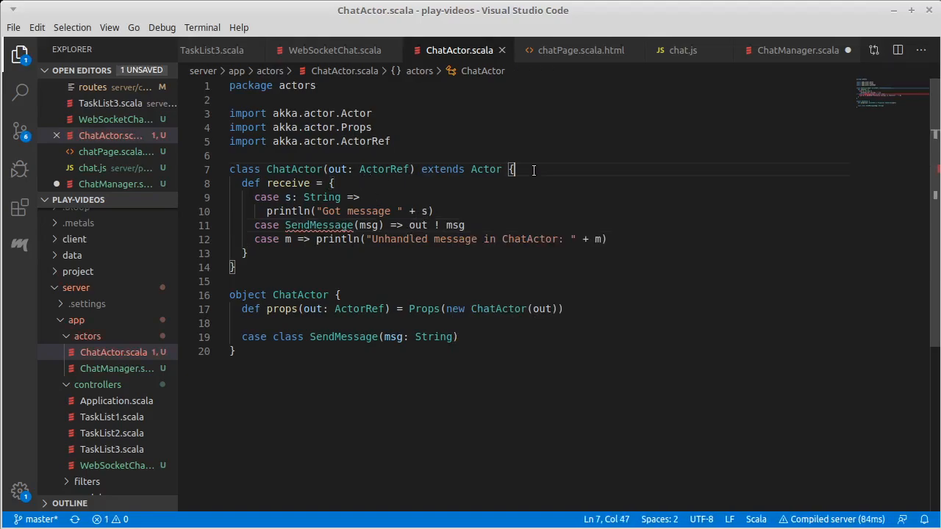
type("import ChatActor._")
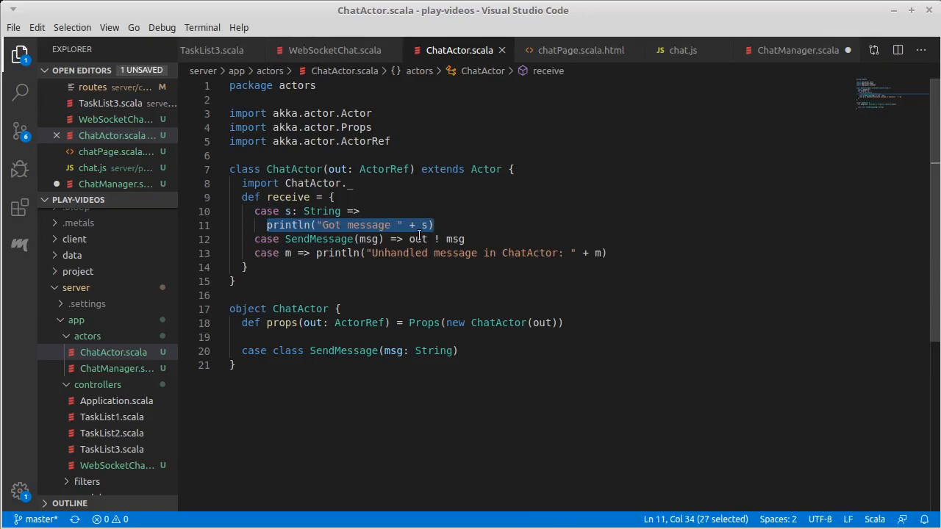
Remove the println from ChatActor's String case, save, glance at ChatManager, and return to WebSocketChat.
key("Delete")
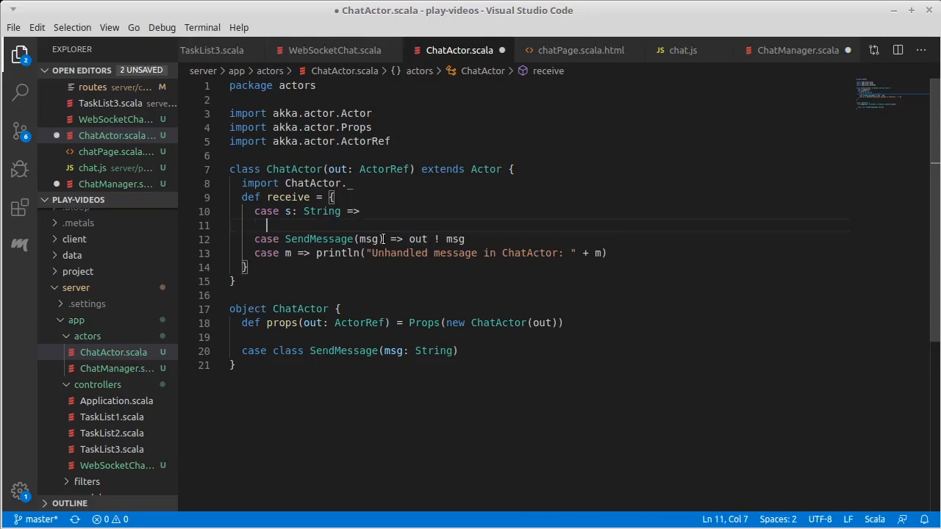
key("ctrl+s")
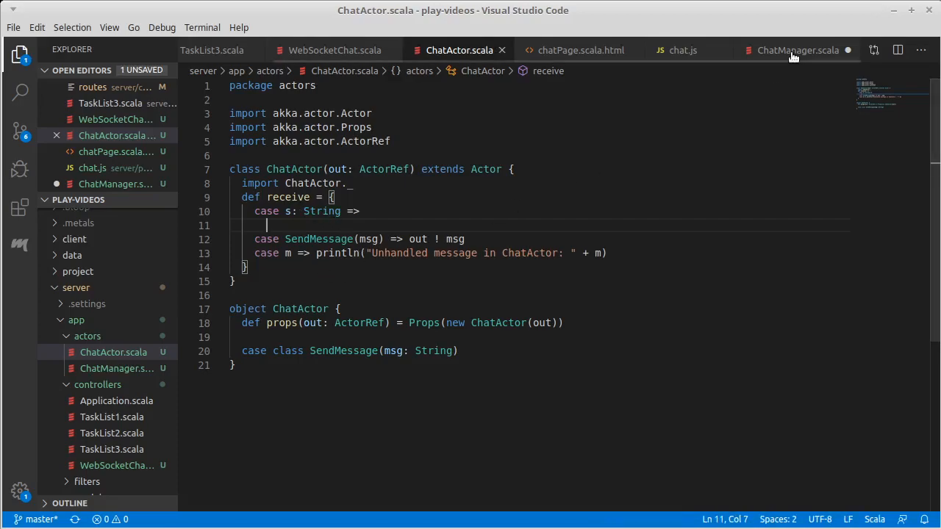
left_click(797, 50)
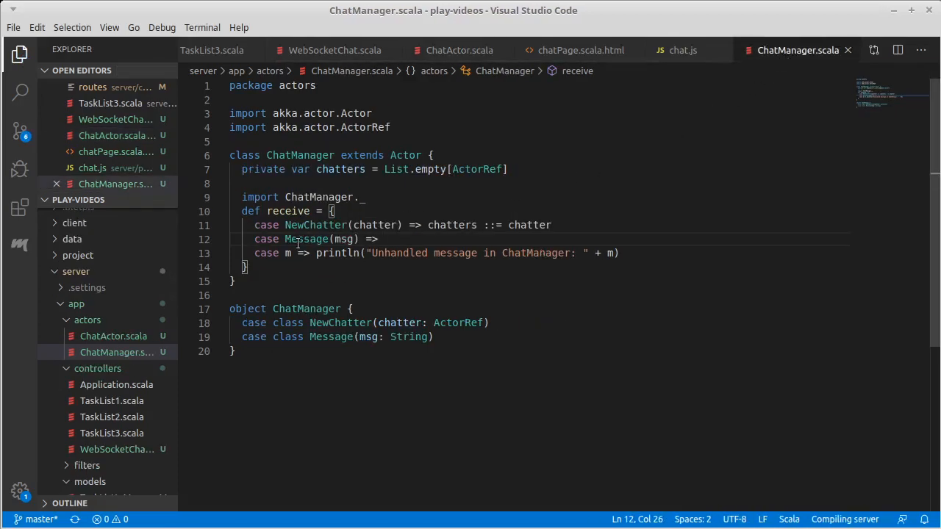
left_click_drag(282, 238, 379, 238)
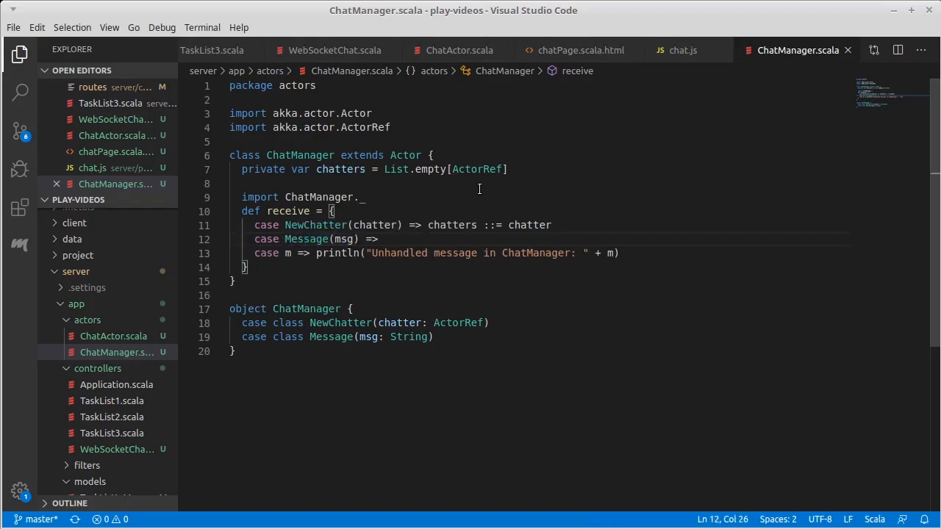
left_click(335, 50)
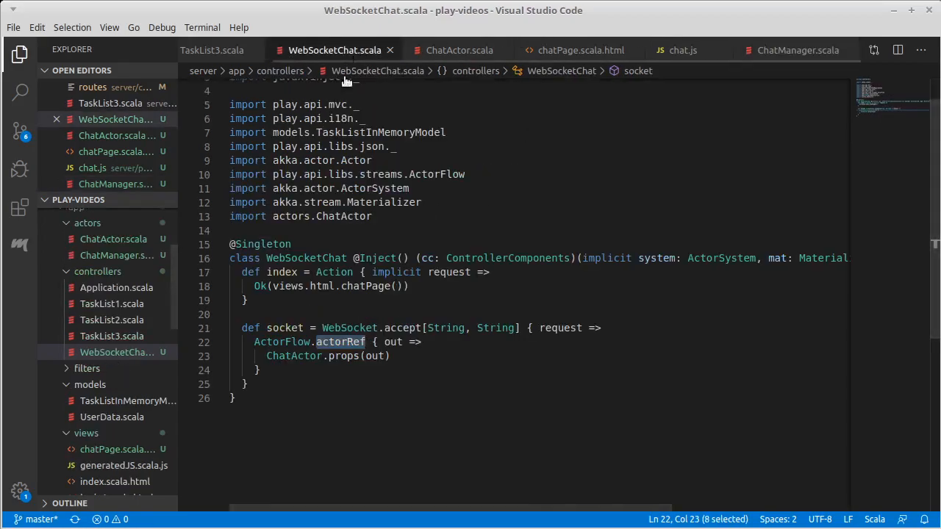
Add val manager = system.actorOf(Props[ChatManager], "Manager") to WebSocketChat with its import, and save.
left_click(379, 258)
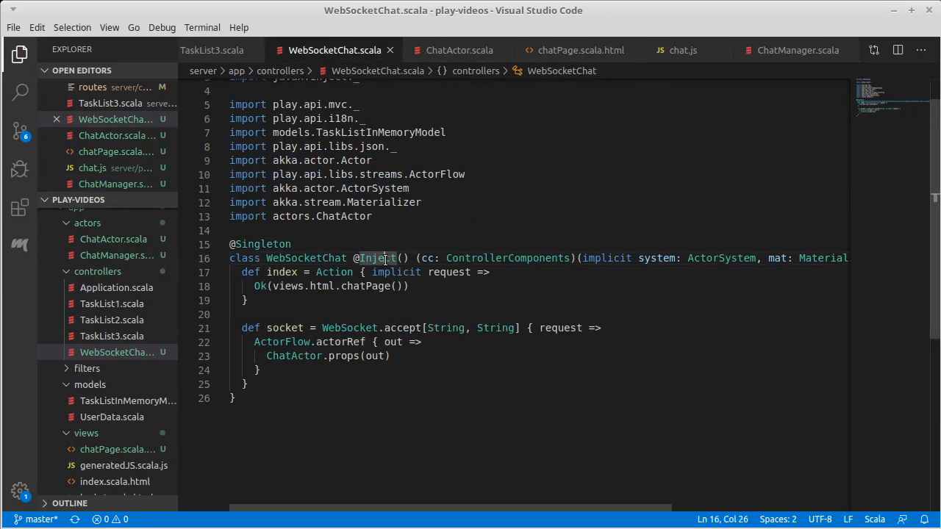
key("Enter")
type("val manage =")
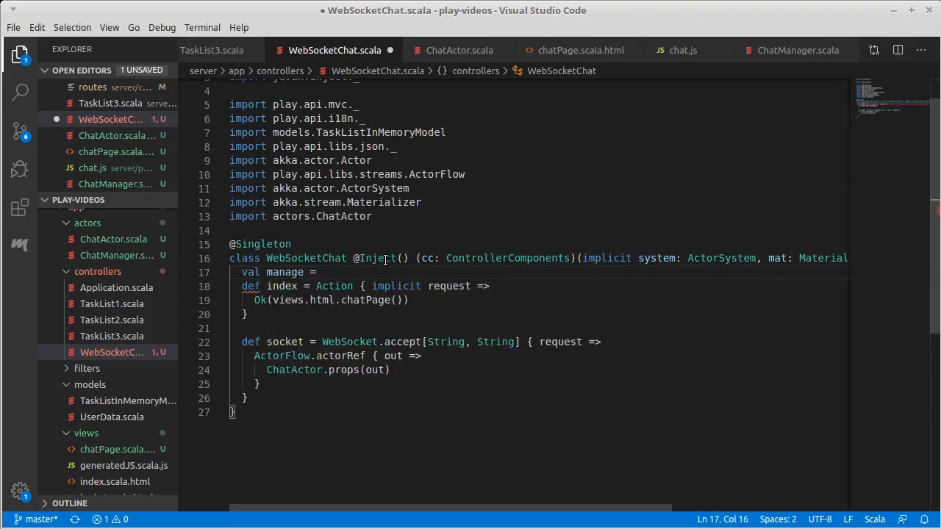
type("system.actorOf(")
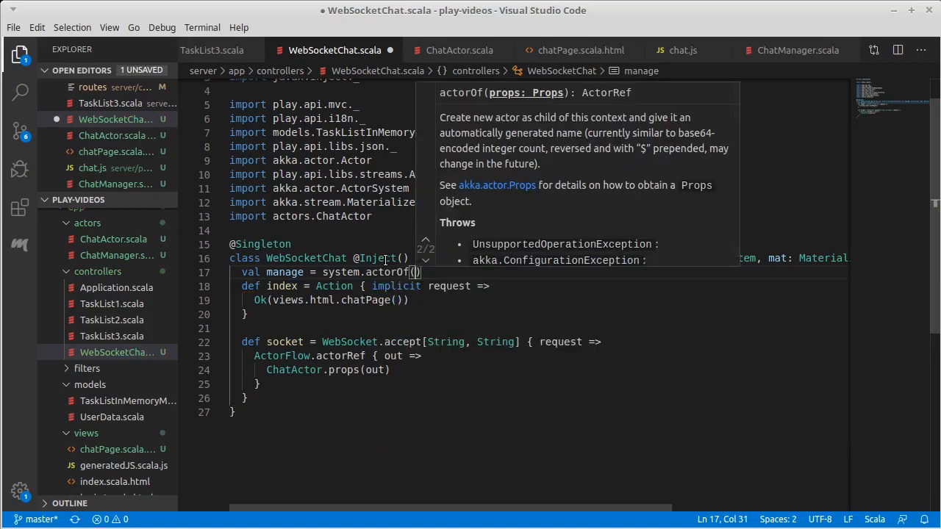
type("P")
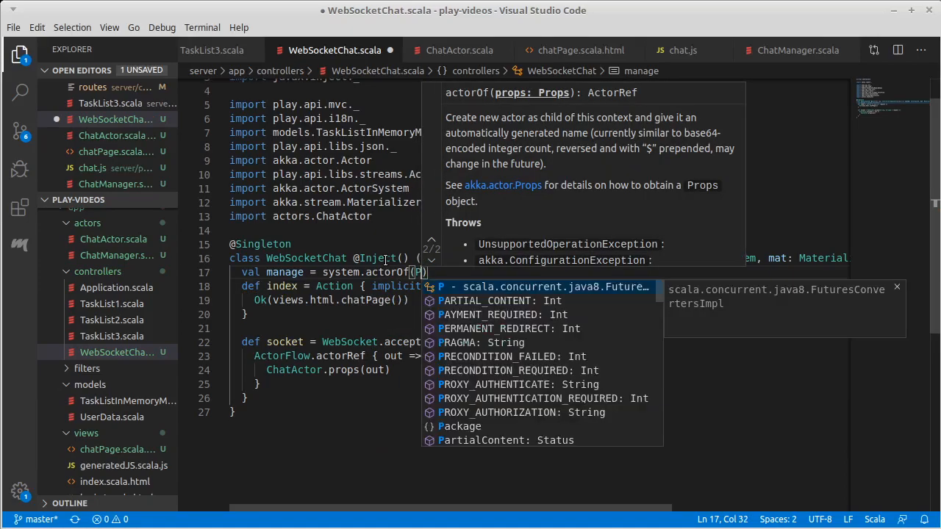
type("Props[")
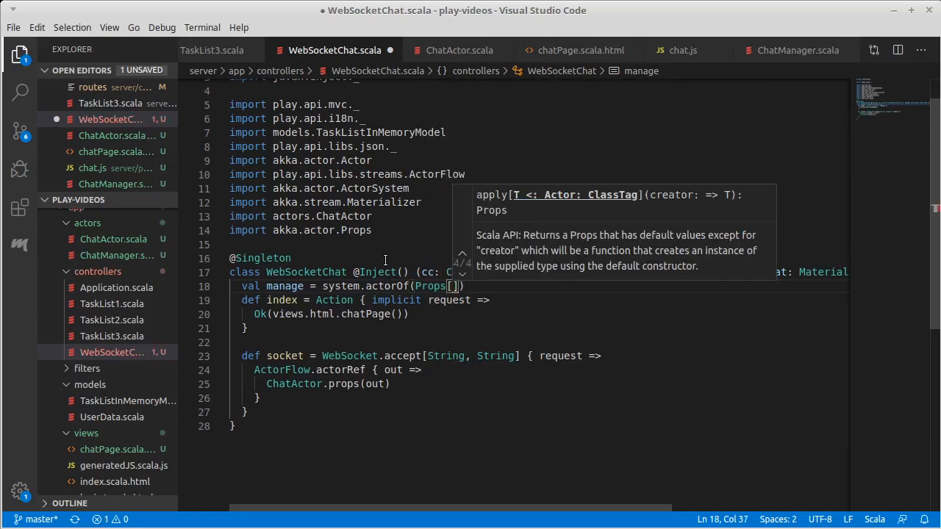
type("ChatManager")
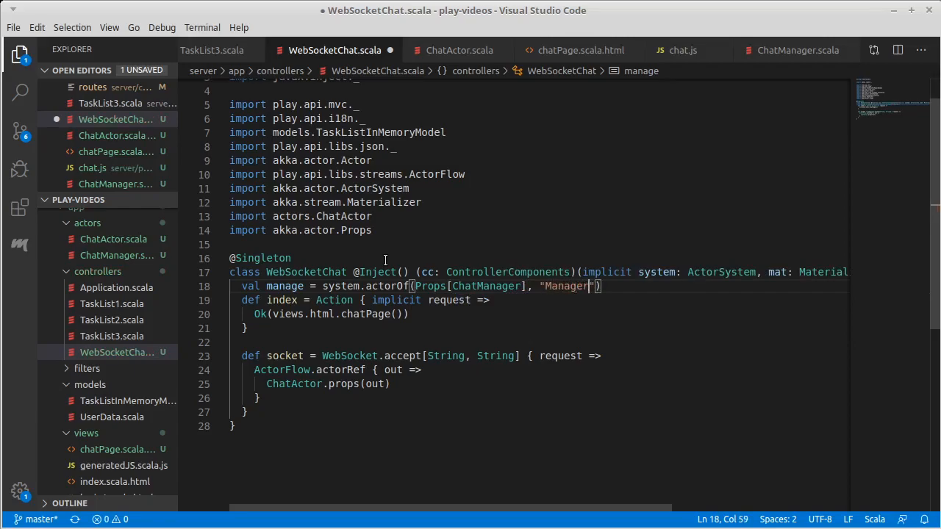
key("ctrl+s")
type("r")
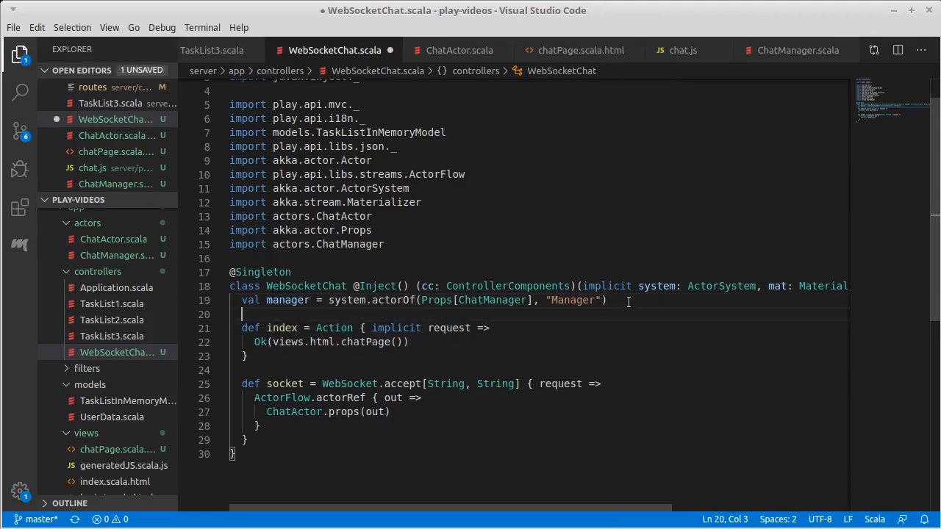
Rename the manage value to manager and return to ChatActor.scala.
double_click(288, 300)
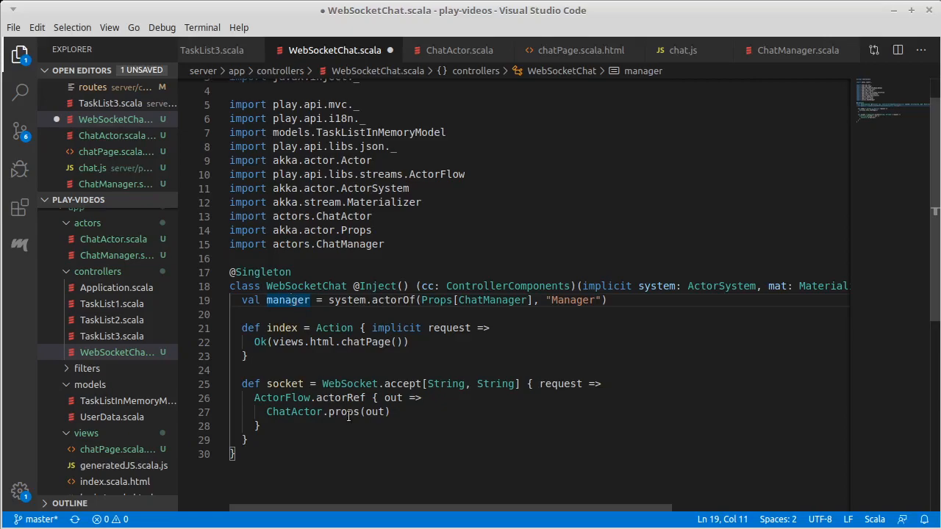
mouse_move(360, 412)
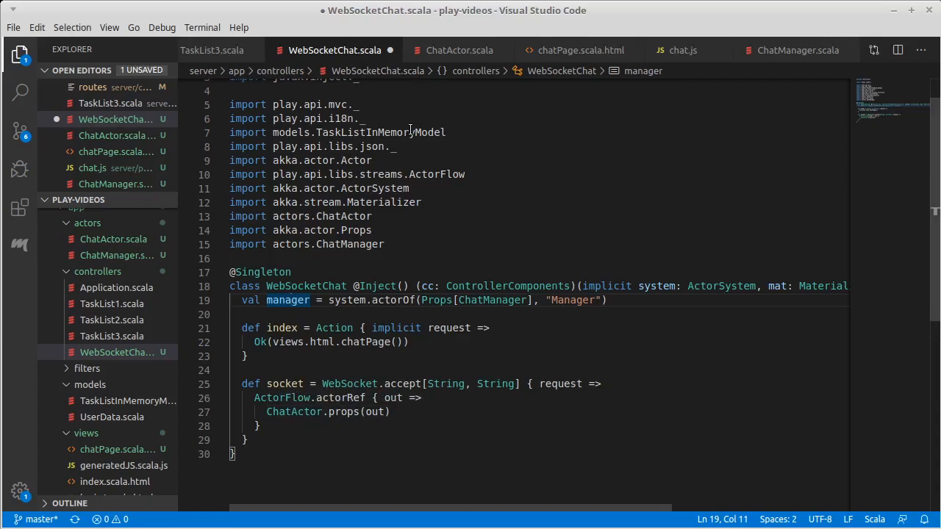
left_click(459, 50)
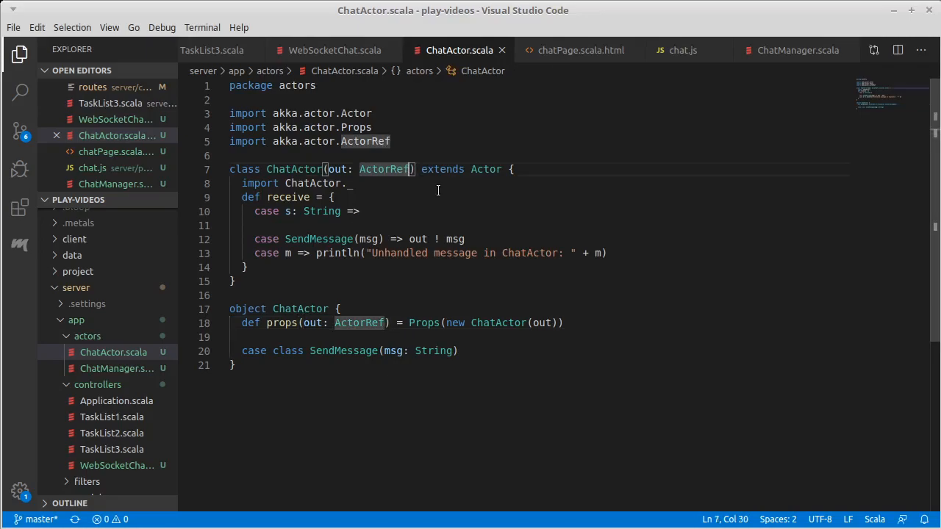
Add manager: ActorRef to ChatActor and its props, and pass manager in WebSocketChat's ChatActor.props call.
type(", manager:")
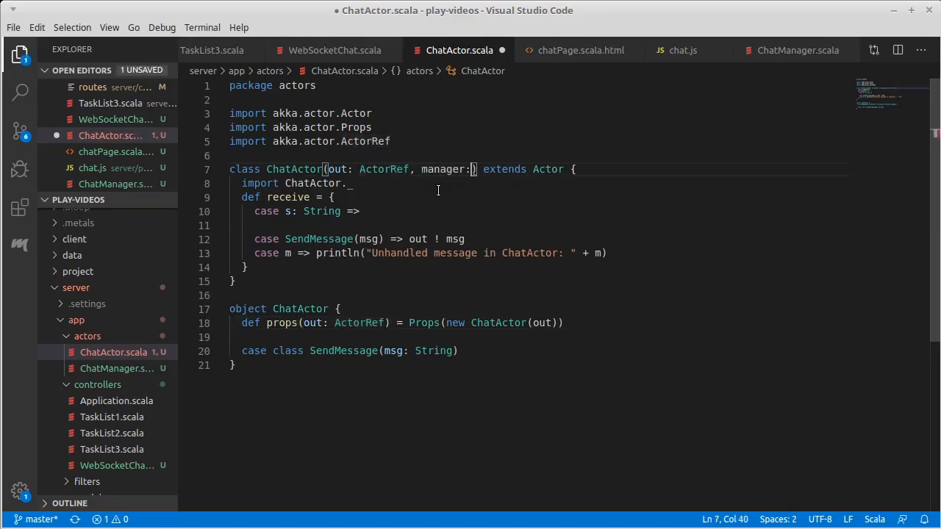
type("ActorRef")
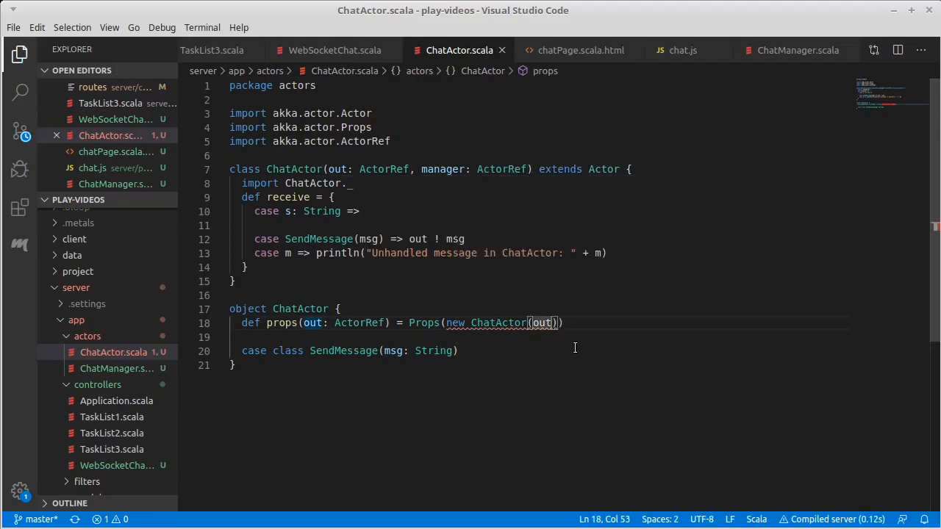
type(", manager")
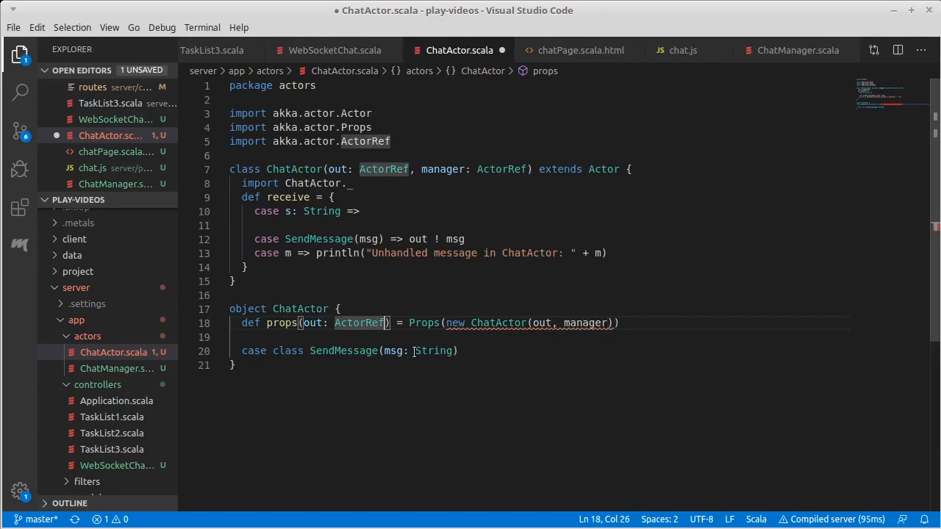
type(", manager")
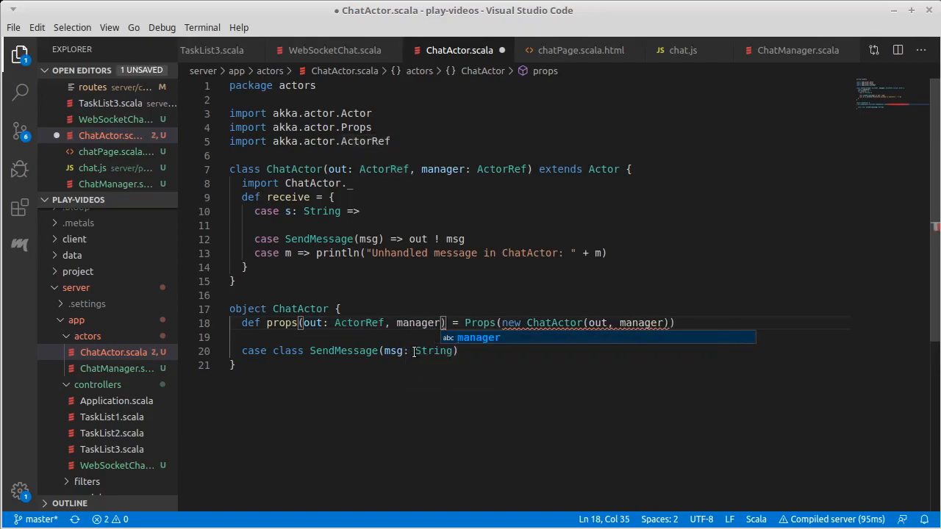
type(": ActorRef")
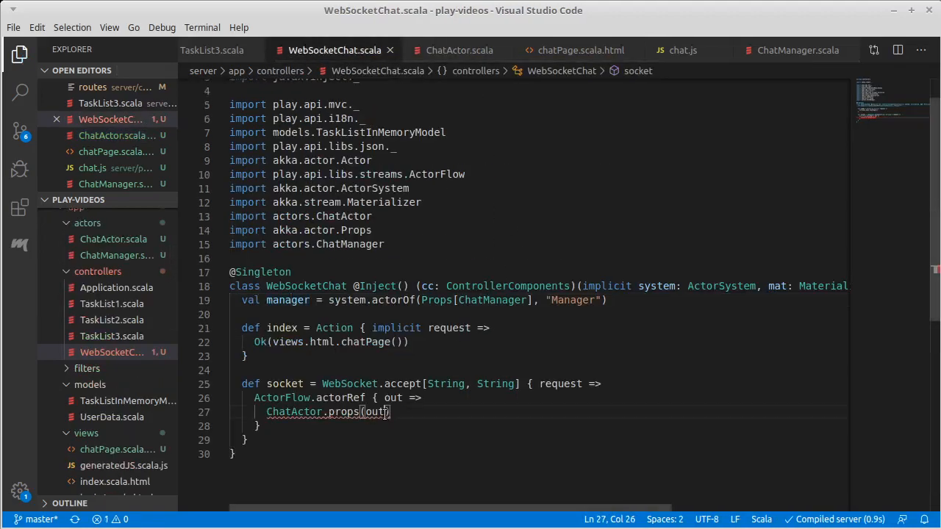
type(", manager")
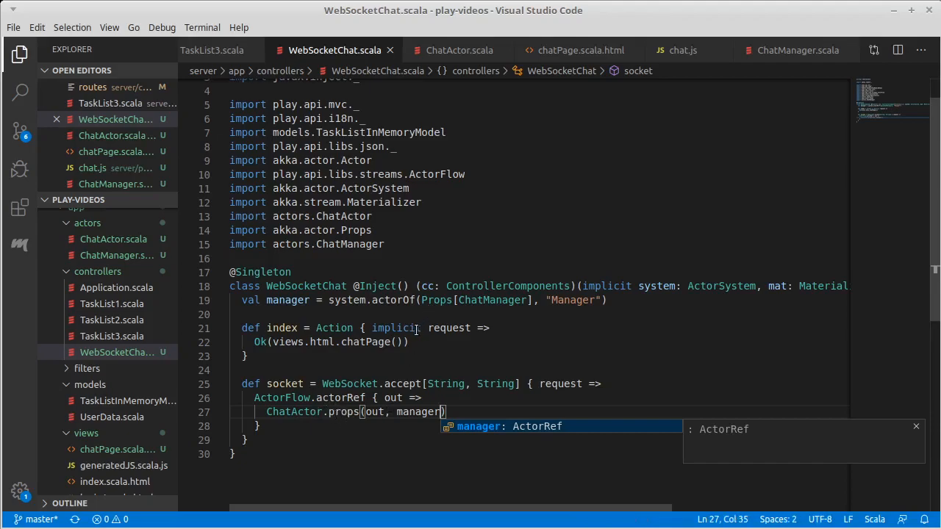
left_click(797, 50)
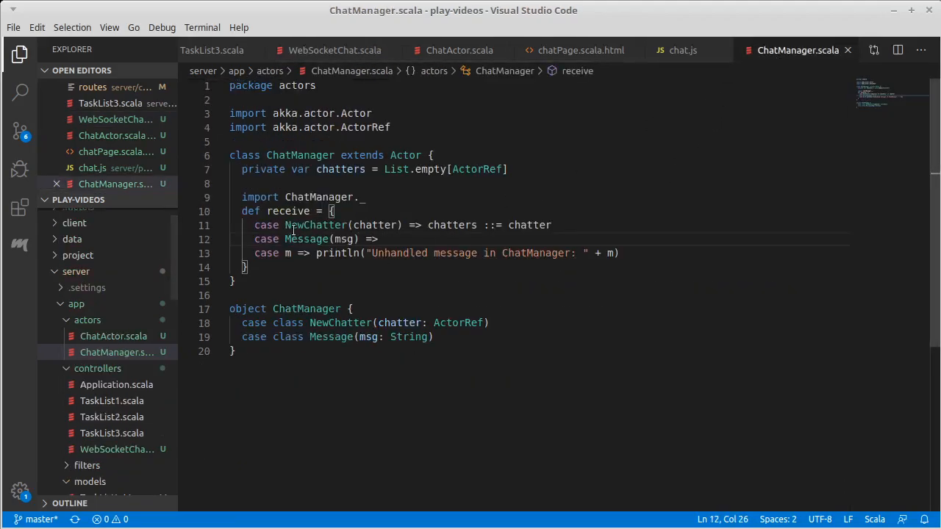
Have ChatActor's body send manager ! ChatManager.NewChatter(self), replacing the initial this with self.
left_click(458, 50)
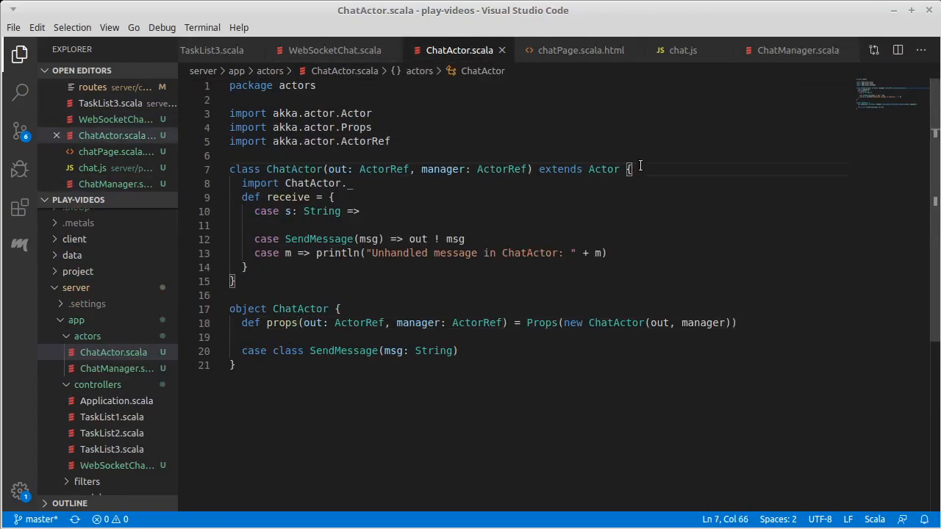
key("Enter")
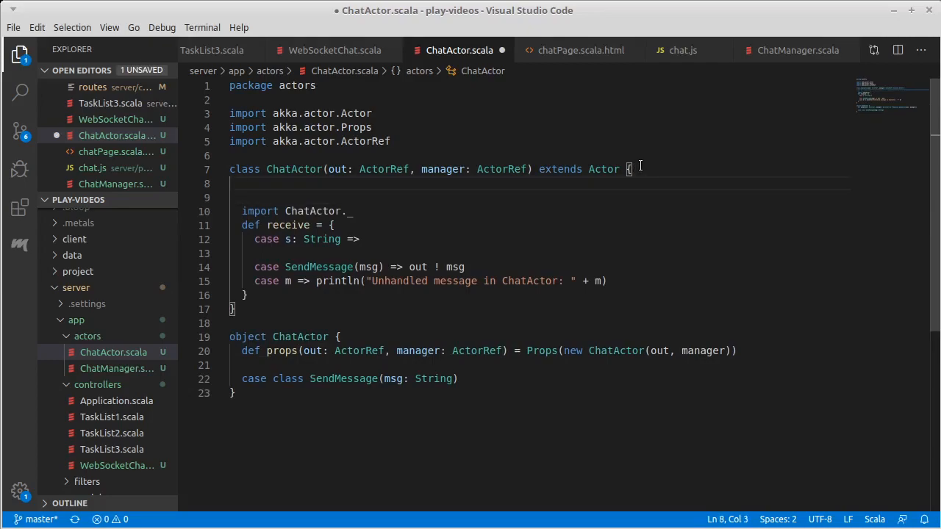
type("manager")
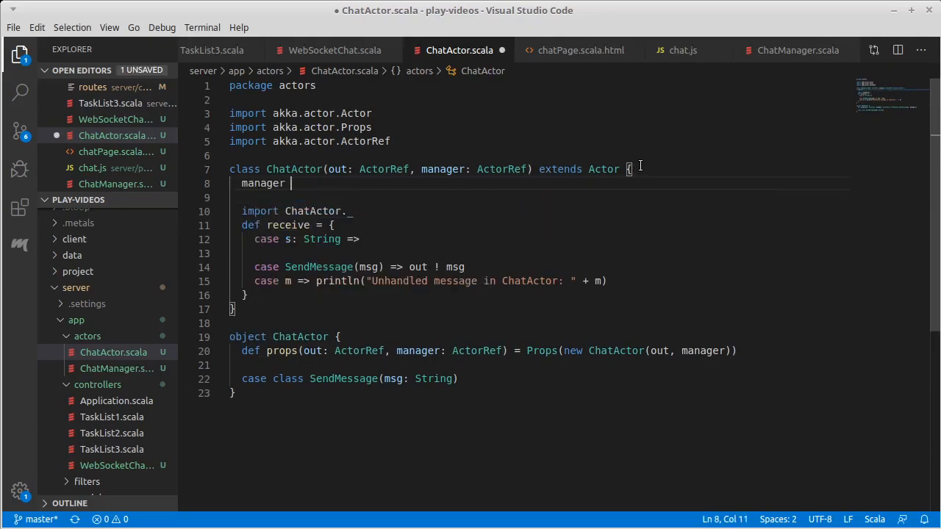
type("! Cha")
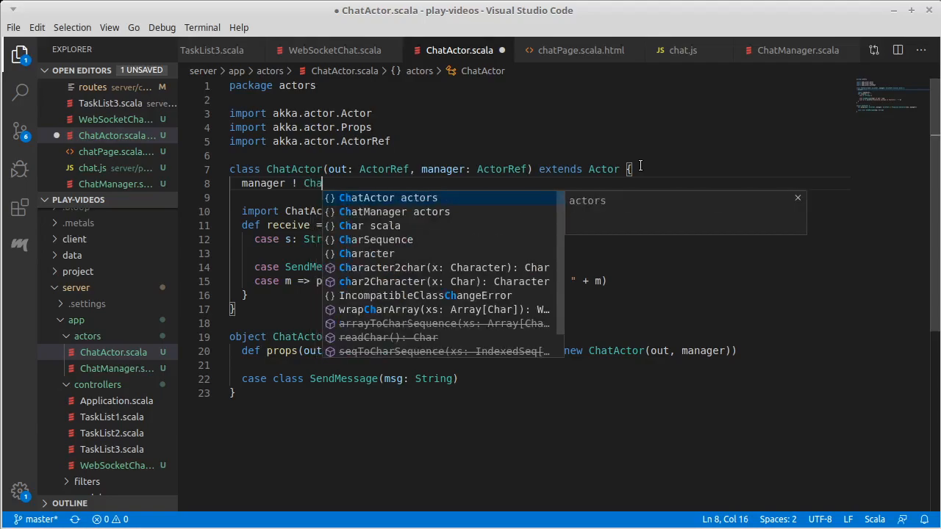
type("tManager.NewChatter(")
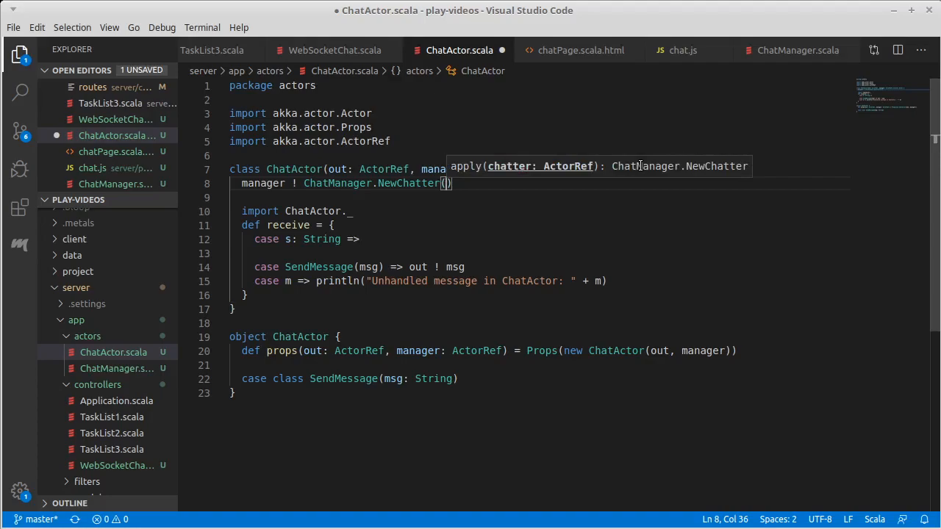
type("this")
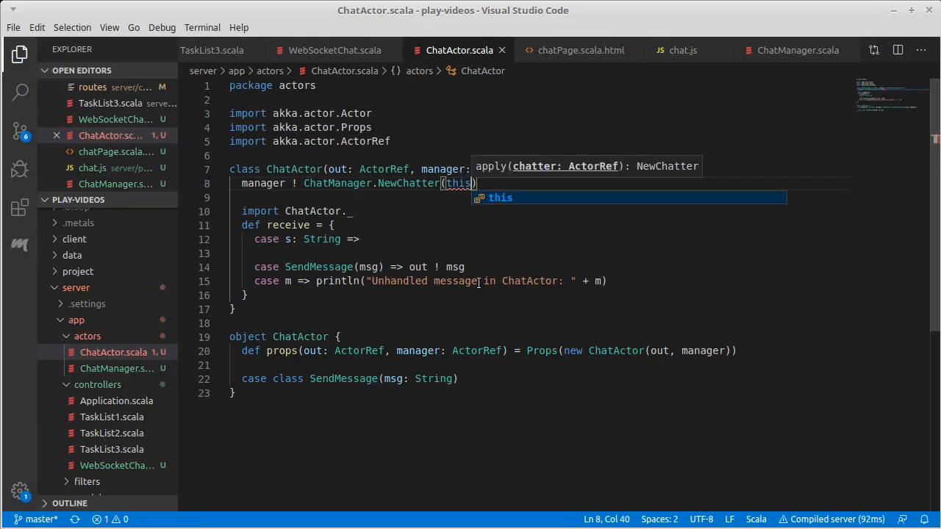
key("Backspace")
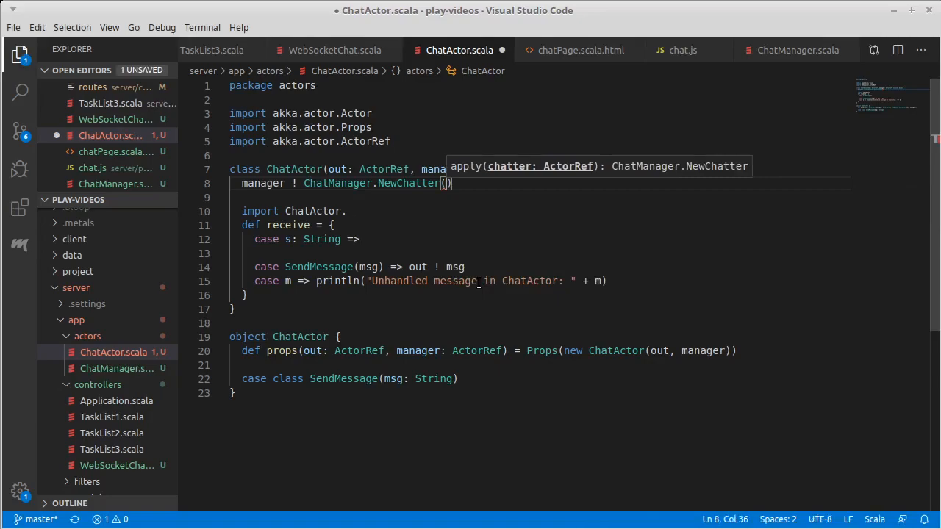
type("self")
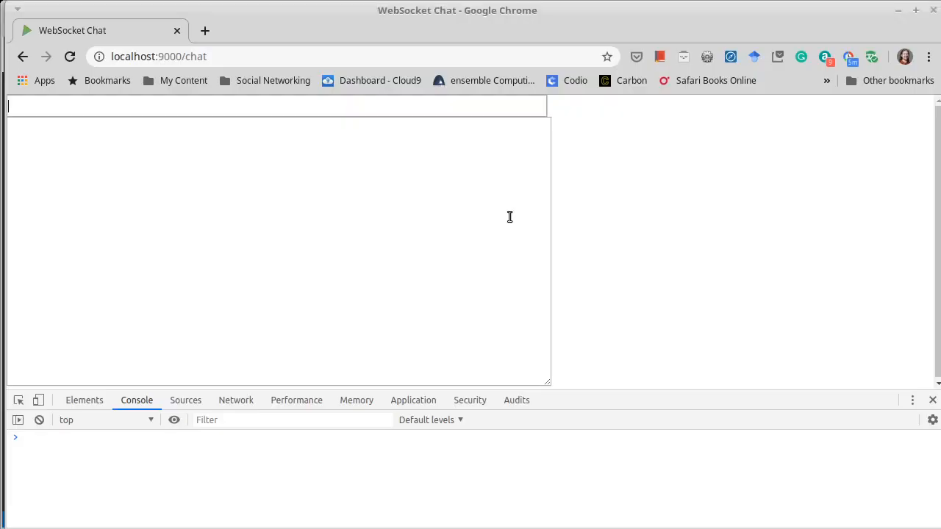
Reload the chat page and send the test message 'hi'.
left_click(69, 56)
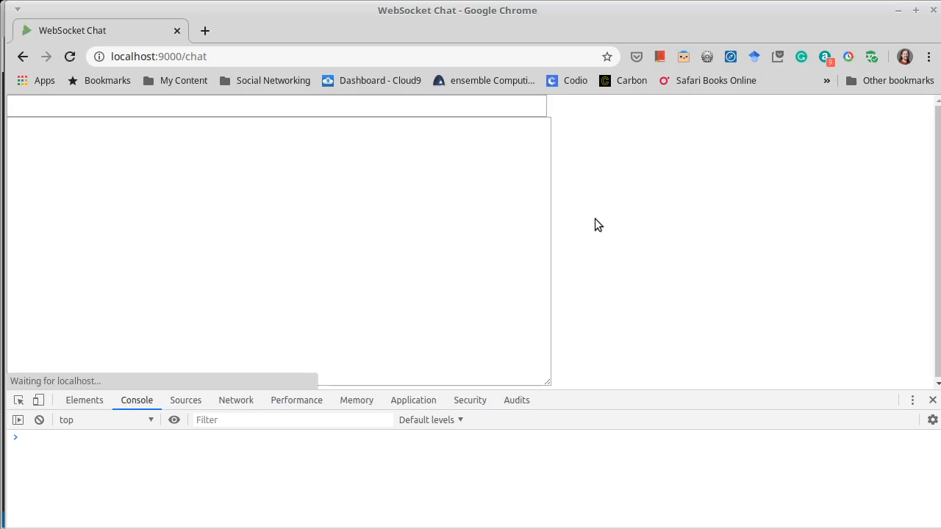
type("hi")
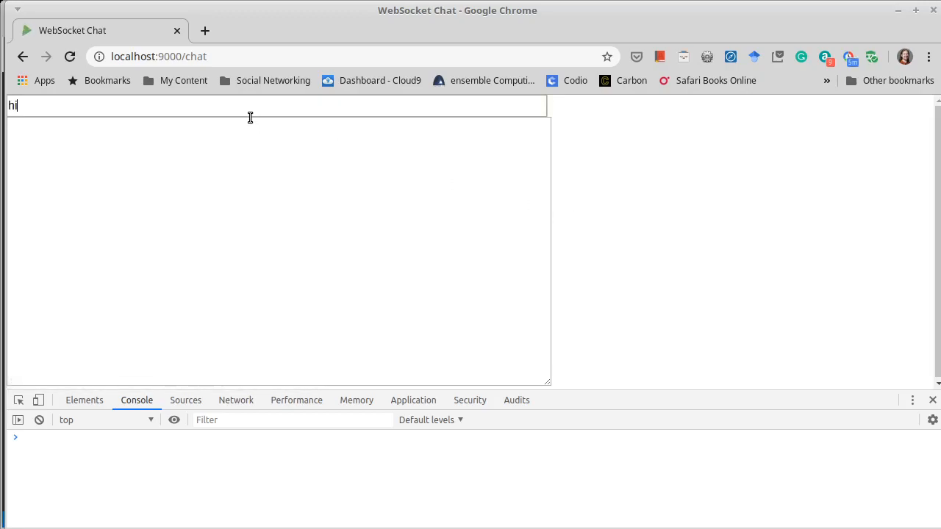
key("Enter")
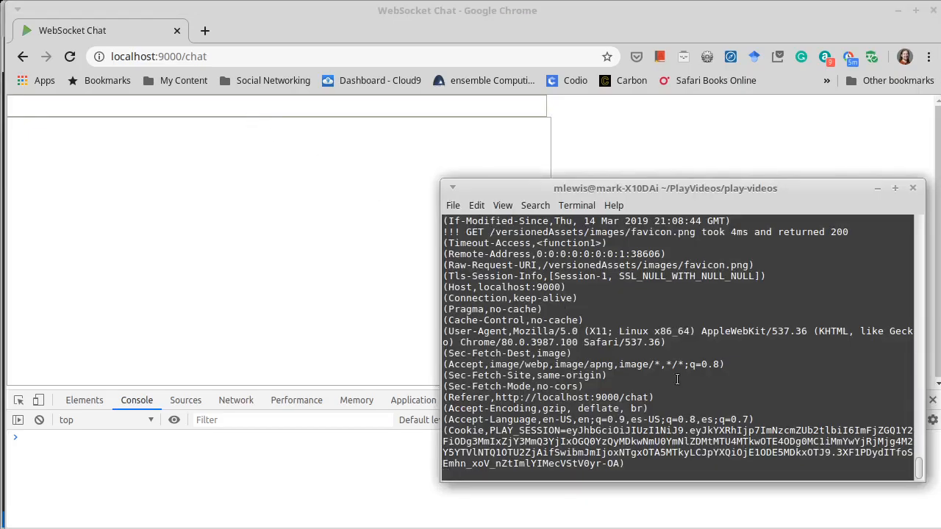
mouse_move(638, 409)
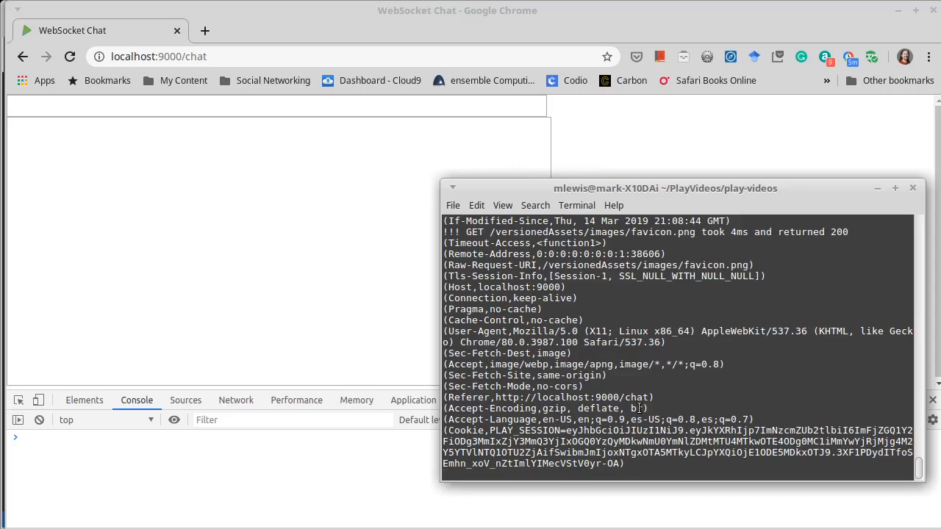
mouse_move(679, 375)
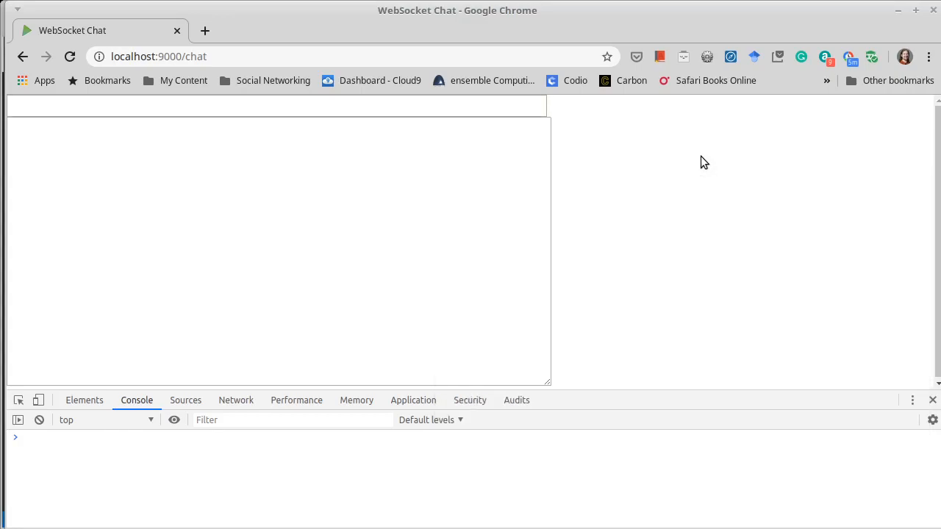
mouse_move(701, 164)
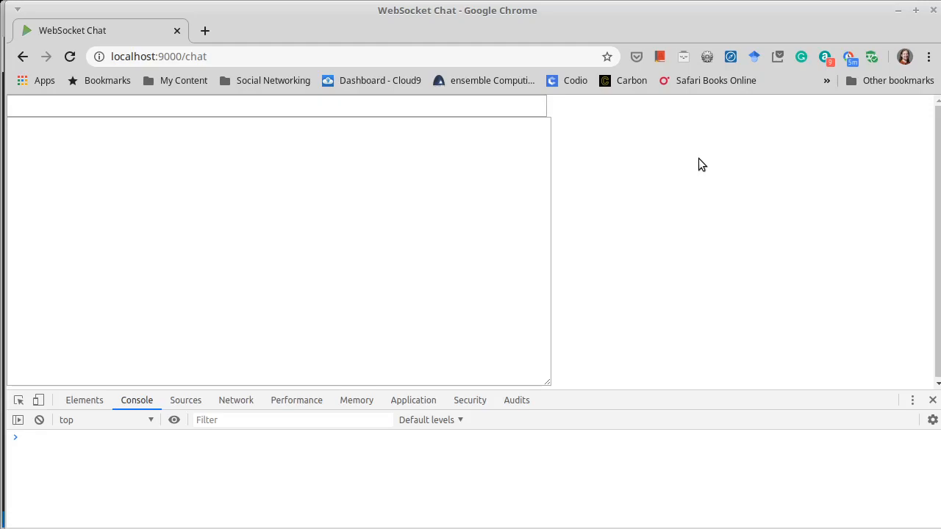
mouse_move(393, 218)
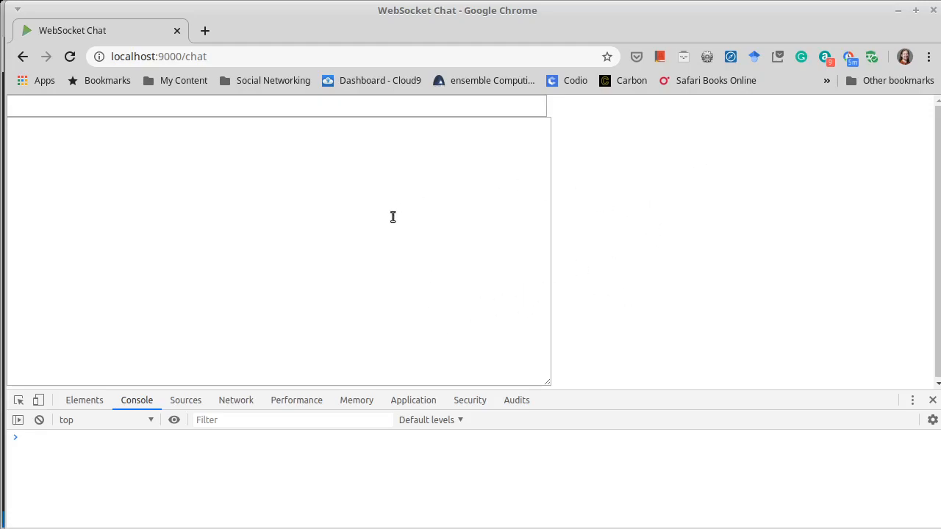